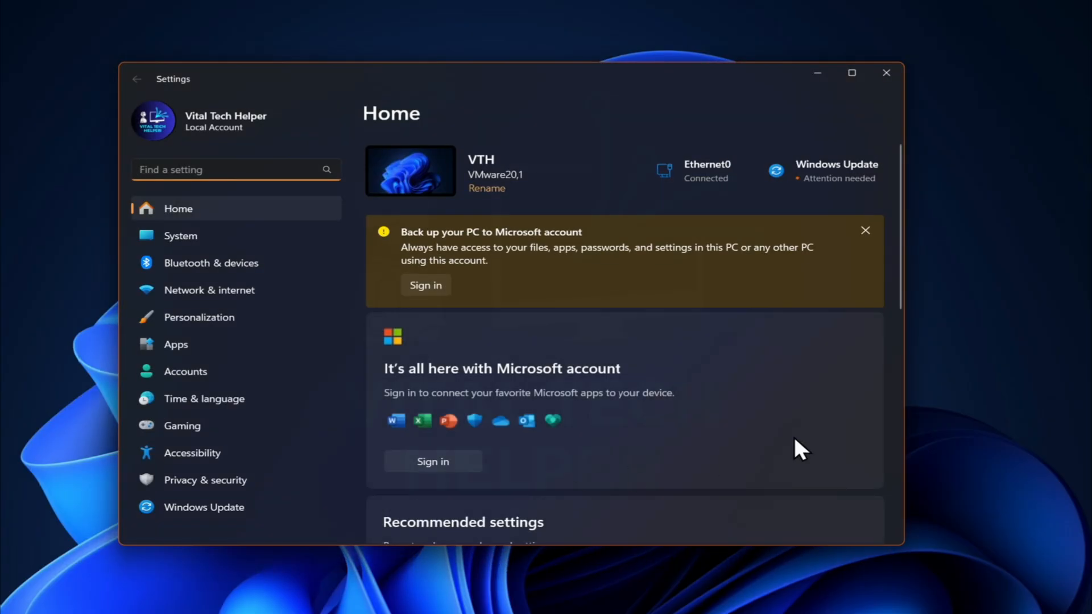
# Show System > About with Windows 11 Pro, version 24H2, build 26100.3915, highlighting the 24H2 value.
pyautogui.click(180, 235)
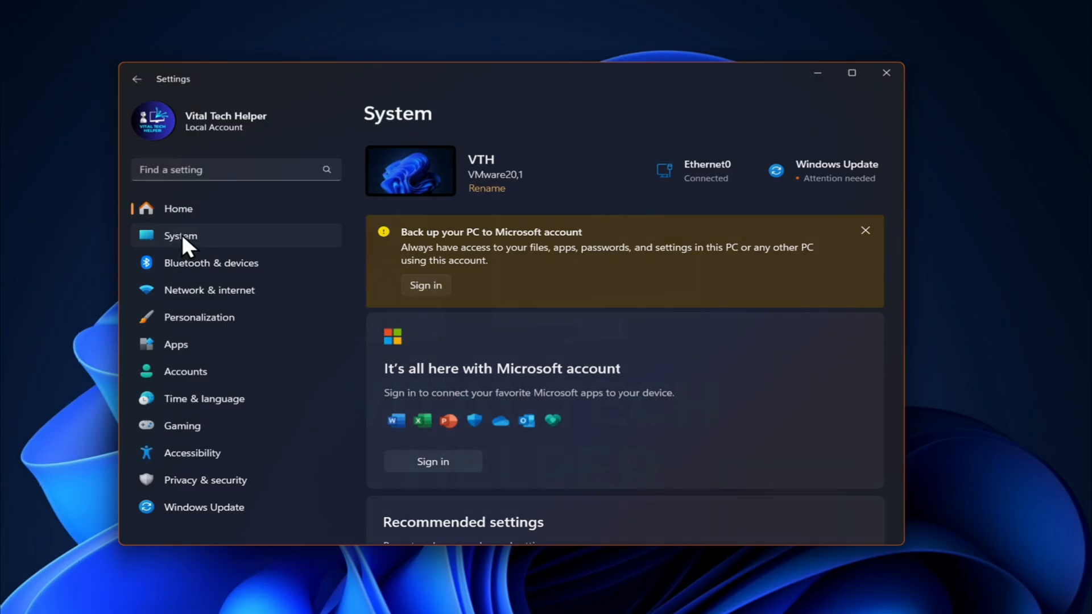
pyautogui.scroll(-3)
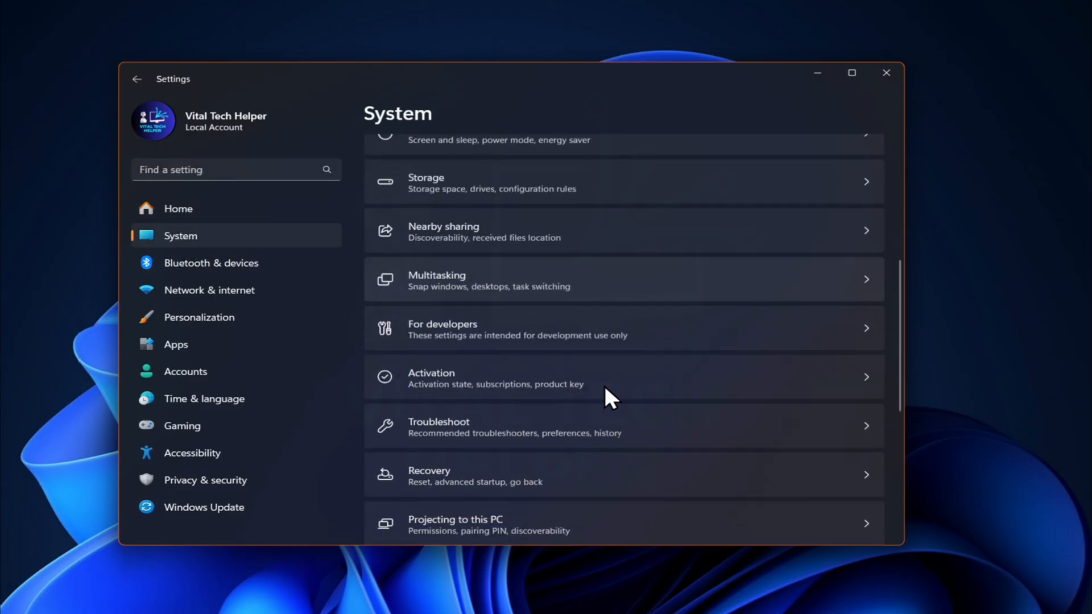
pyautogui.scroll(-3)
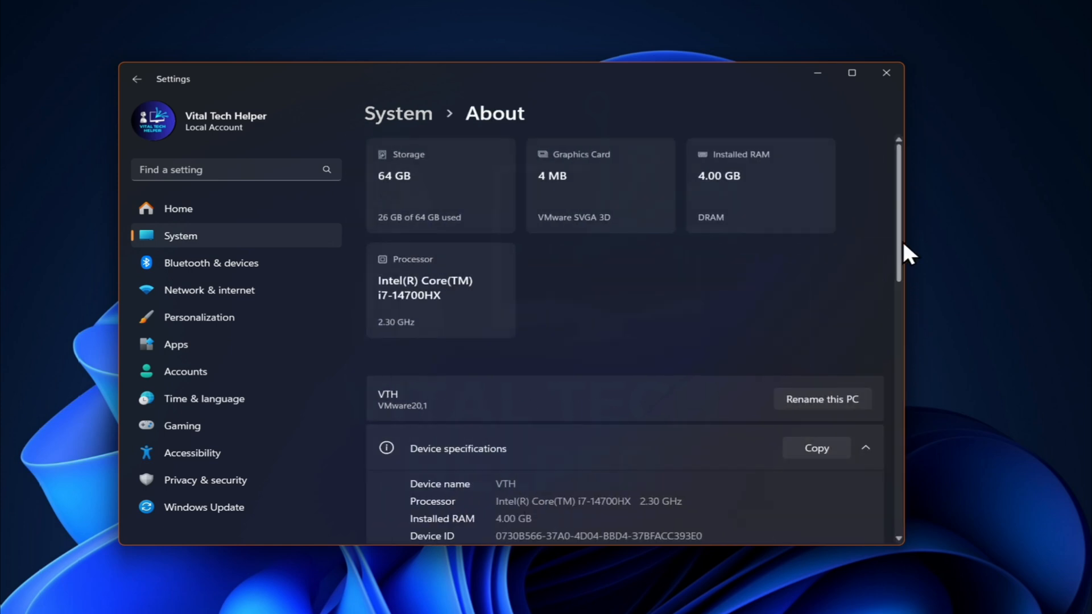
pyautogui.scroll(-3)
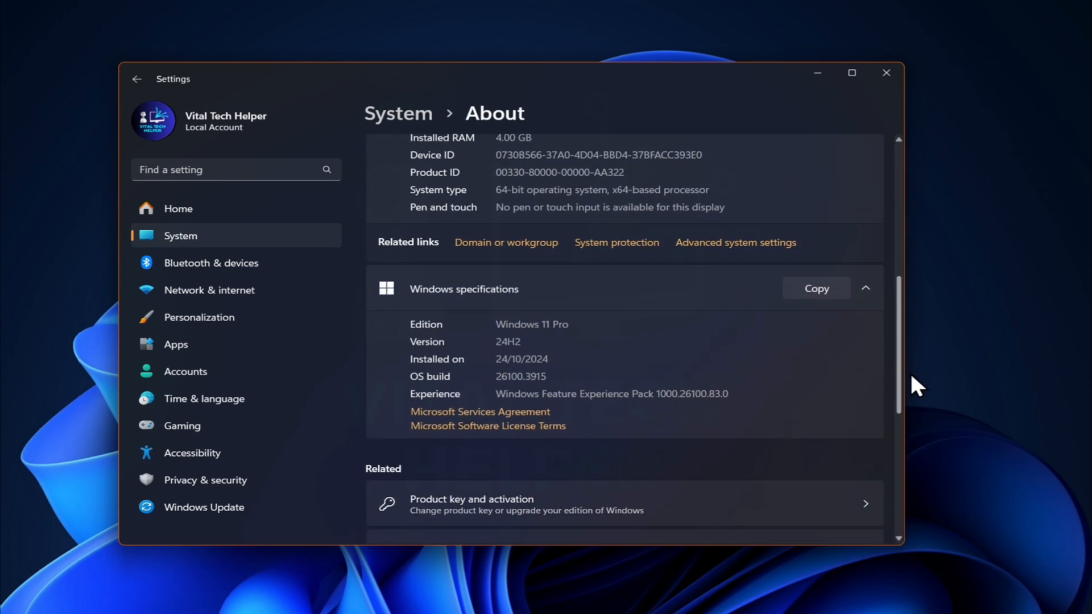
pyautogui.scroll(-3)
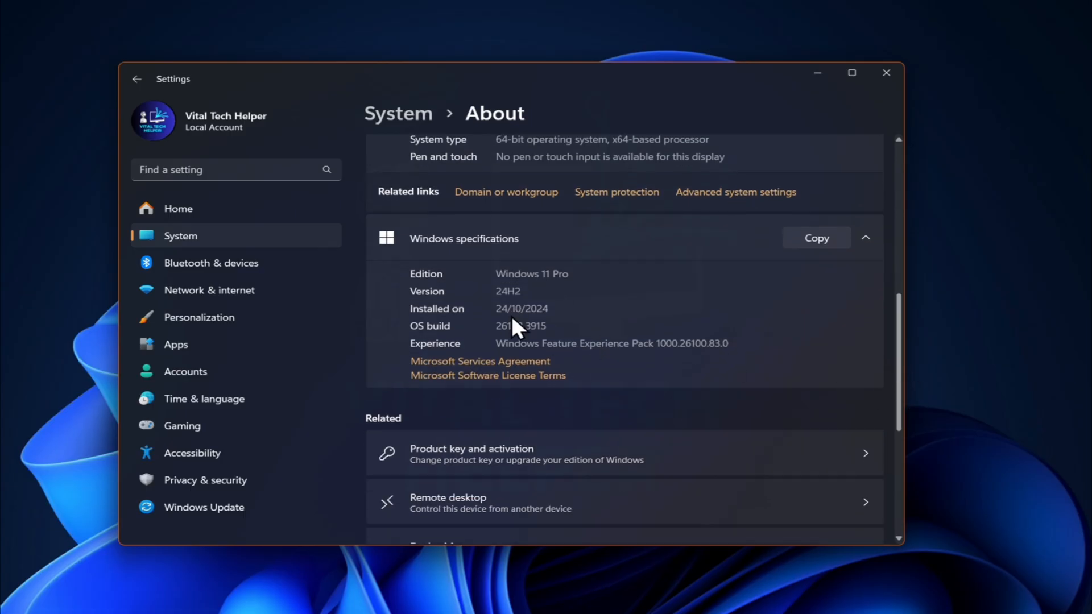
pyautogui.doubleClick(507, 291)
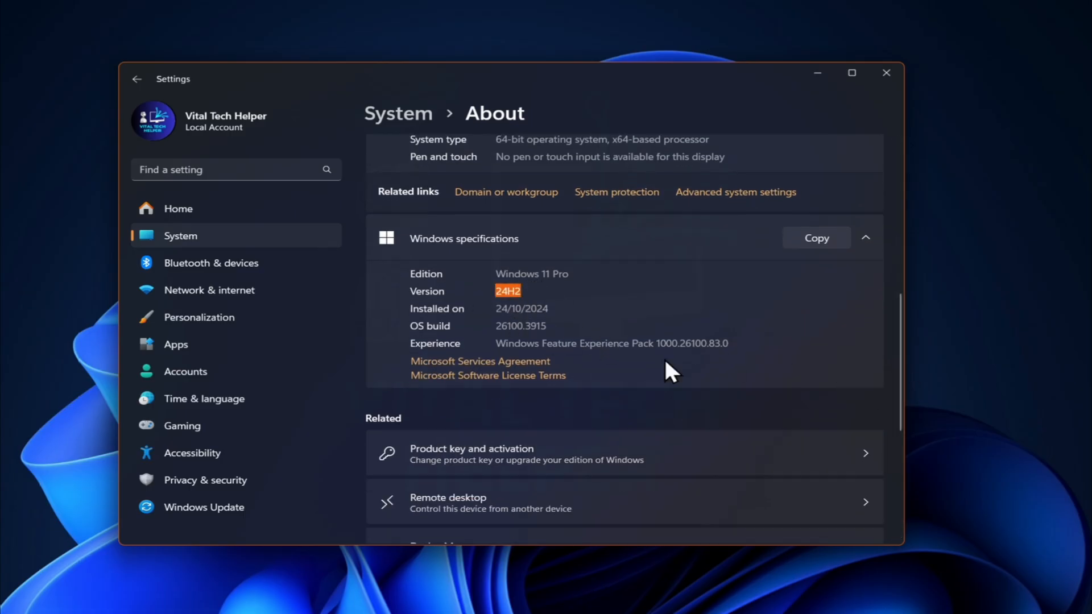
pyautogui.moveTo(790, 331)
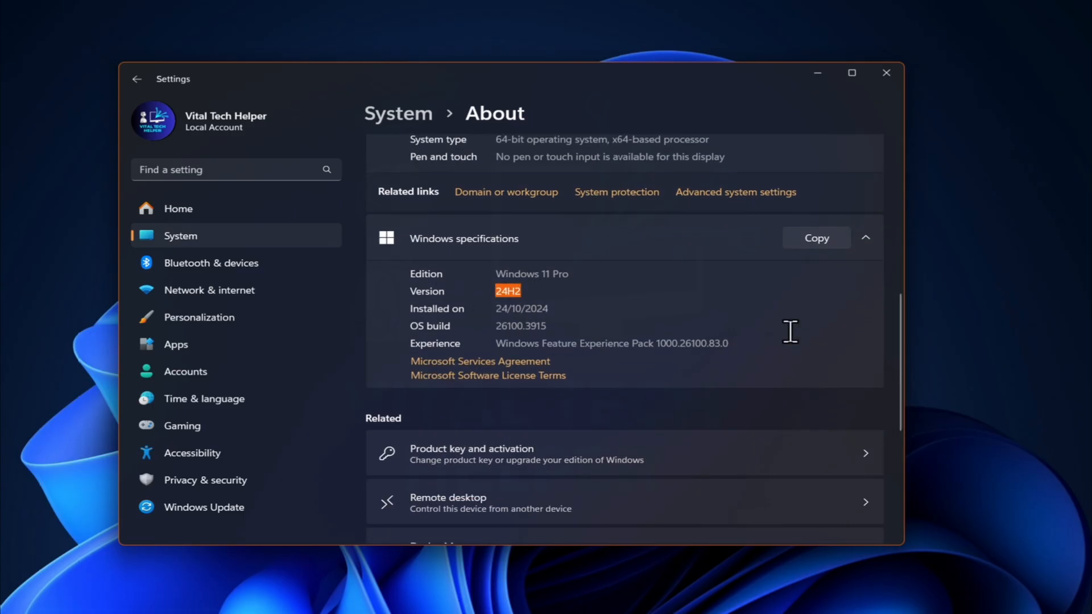
pyautogui.moveTo(603, 390)
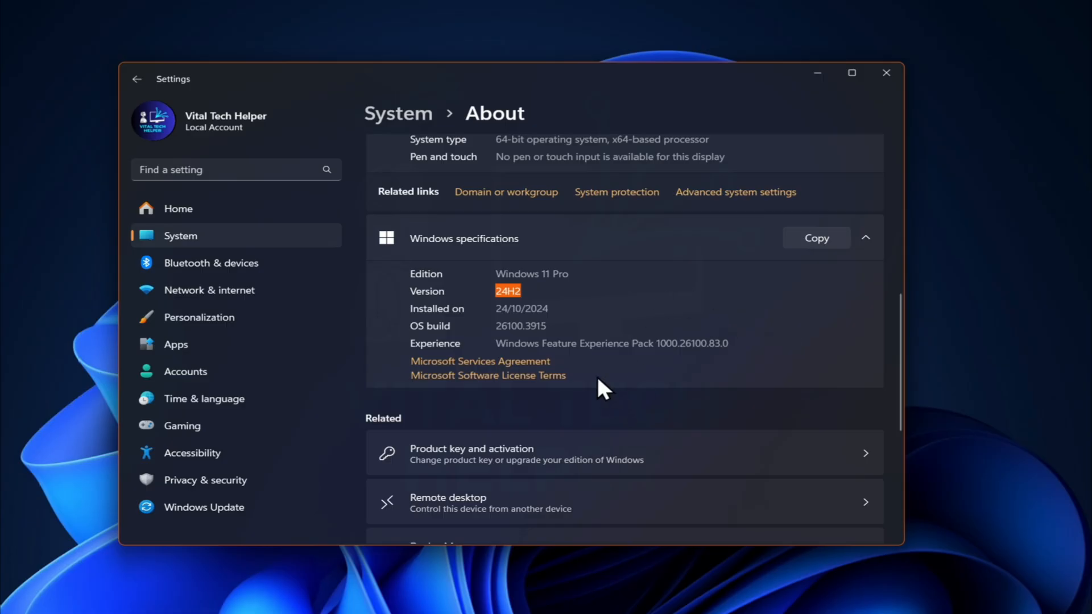
pyautogui.moveTo(886, 73)
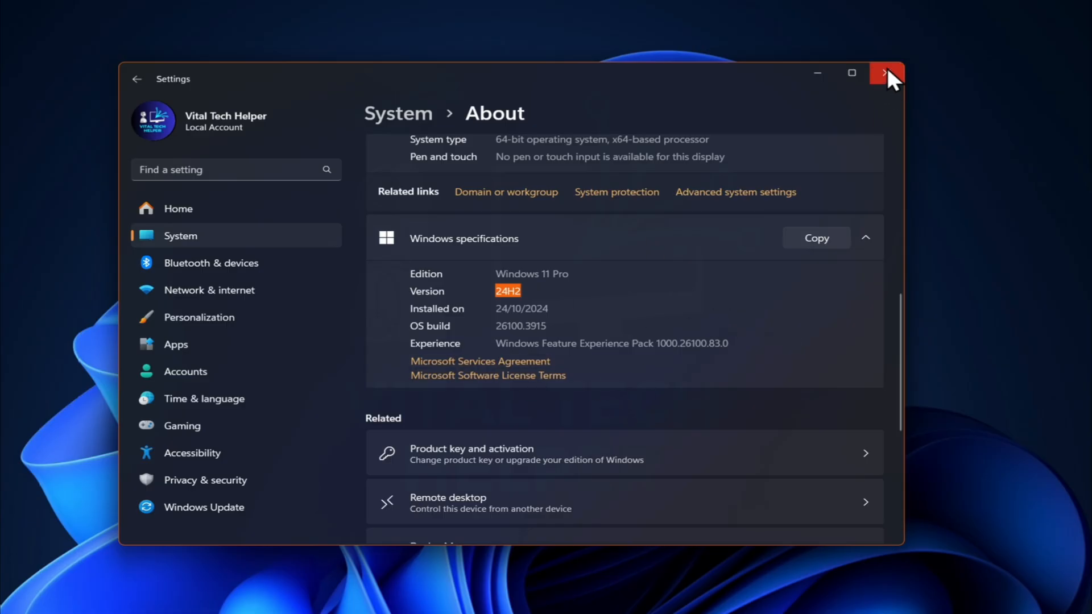
pyautogui.moveTo(707, 467)
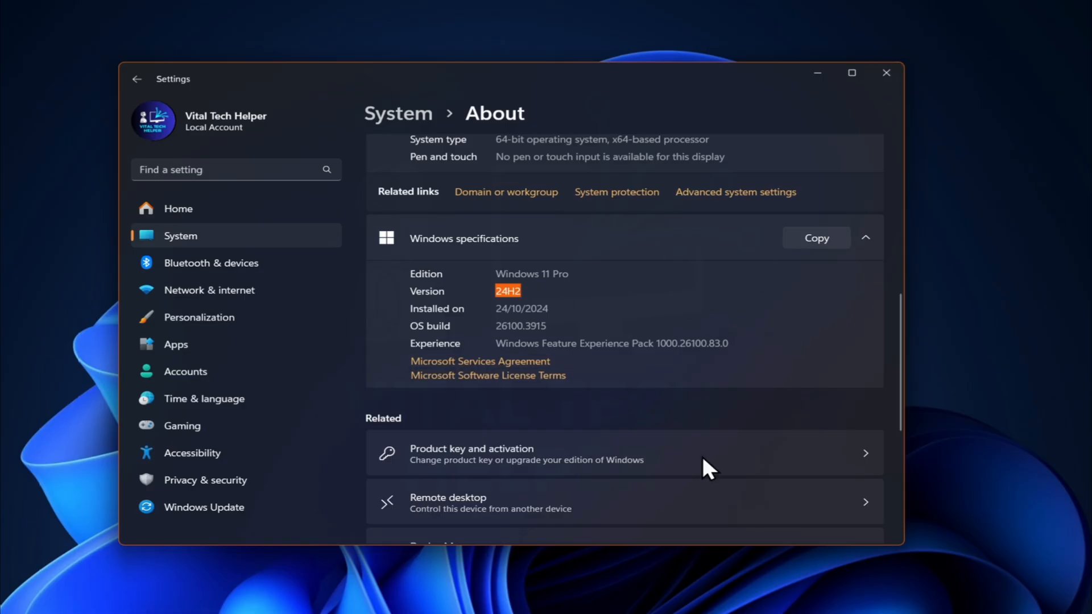
# Run Windows Update so the Defender update KB4052623 installs and the PC reports up to date.
pyautogui.click(177, 208)
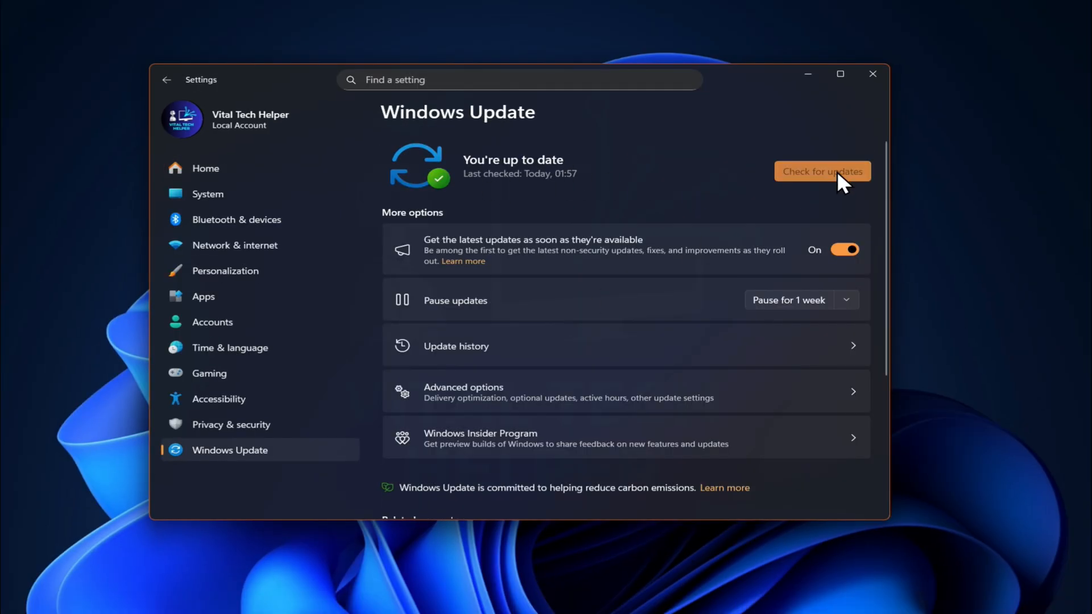
pyautogui.click(821, 171)
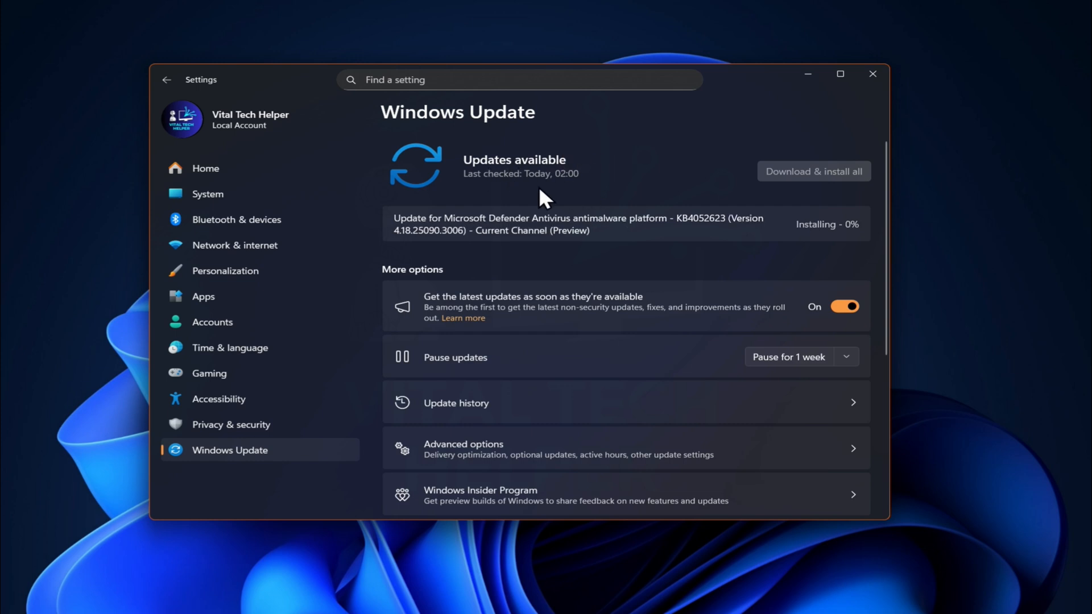
pyautogui.moveTo(531, 190)
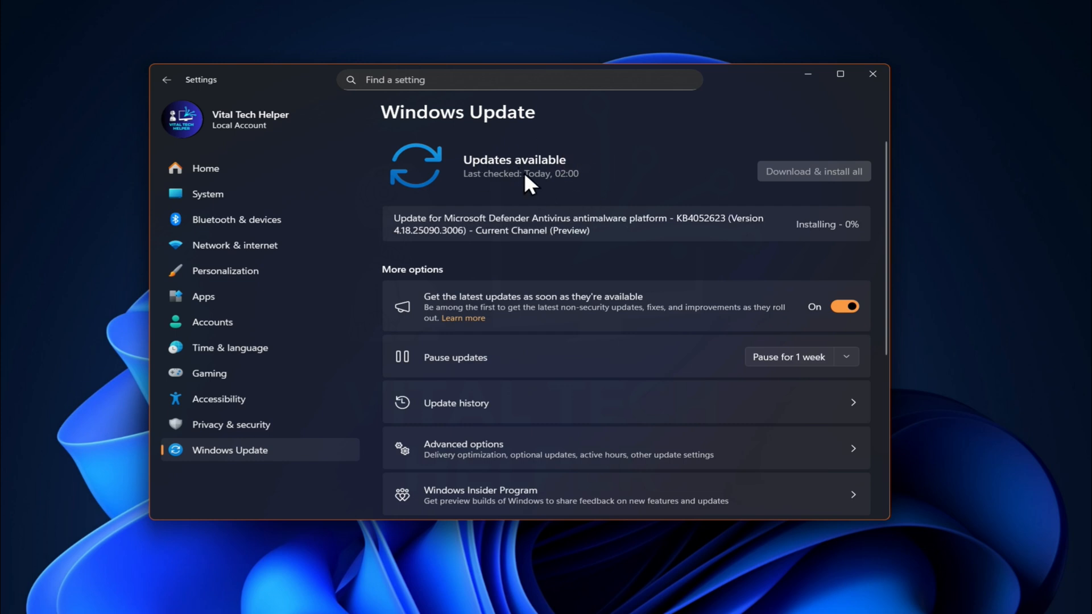
pyautogui.moveTo(535, 178)
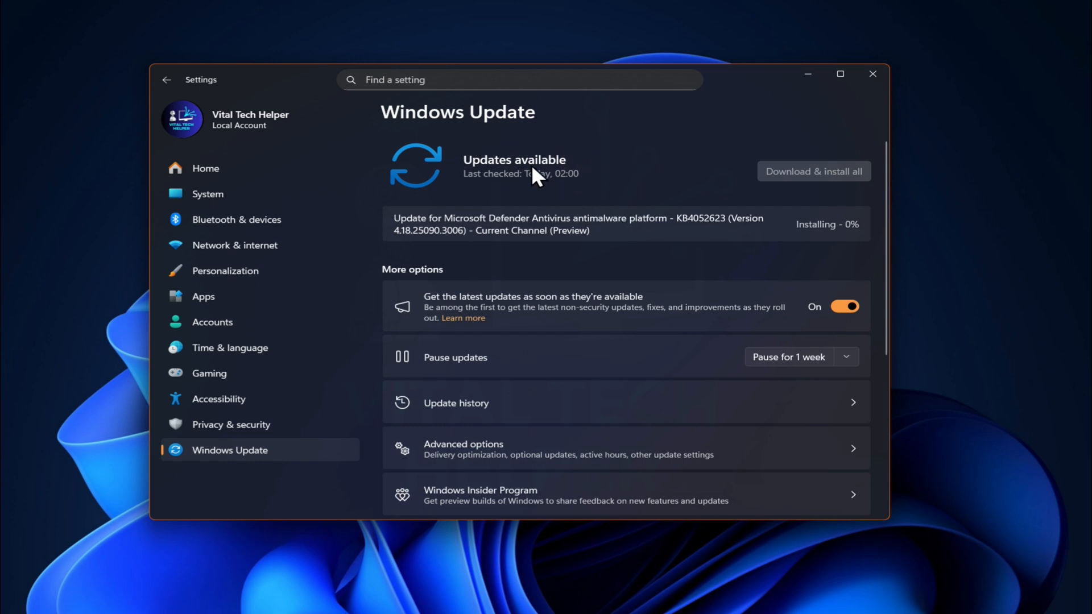
pyautogui.moveTo(547, 174)
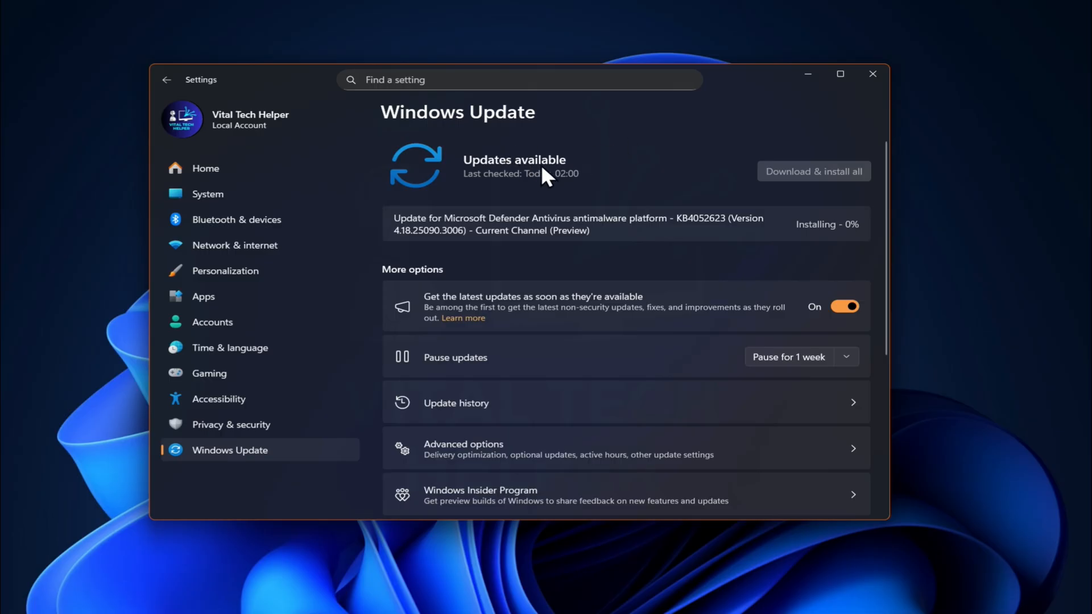
pyautogui.moveTo(538, 191)
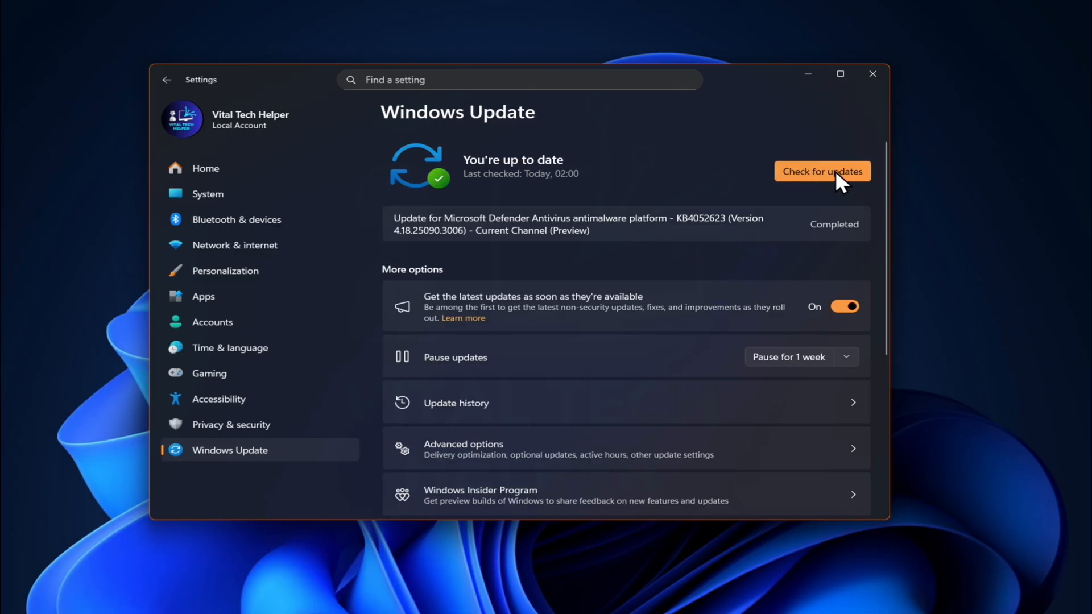
pyautogui.click(821, 172)
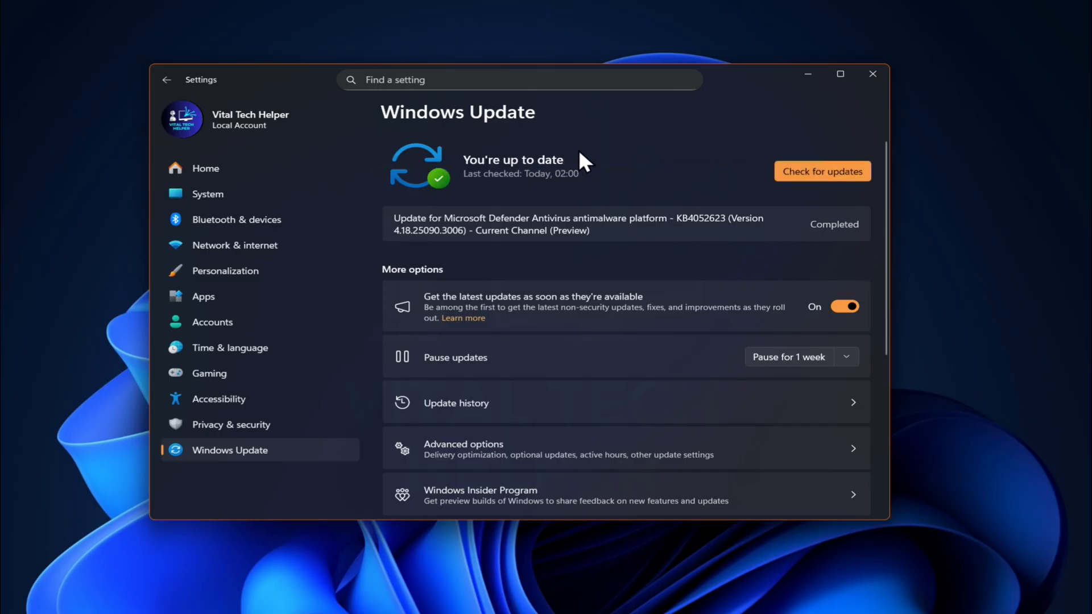
pyautogui.moveTo(872, 75)
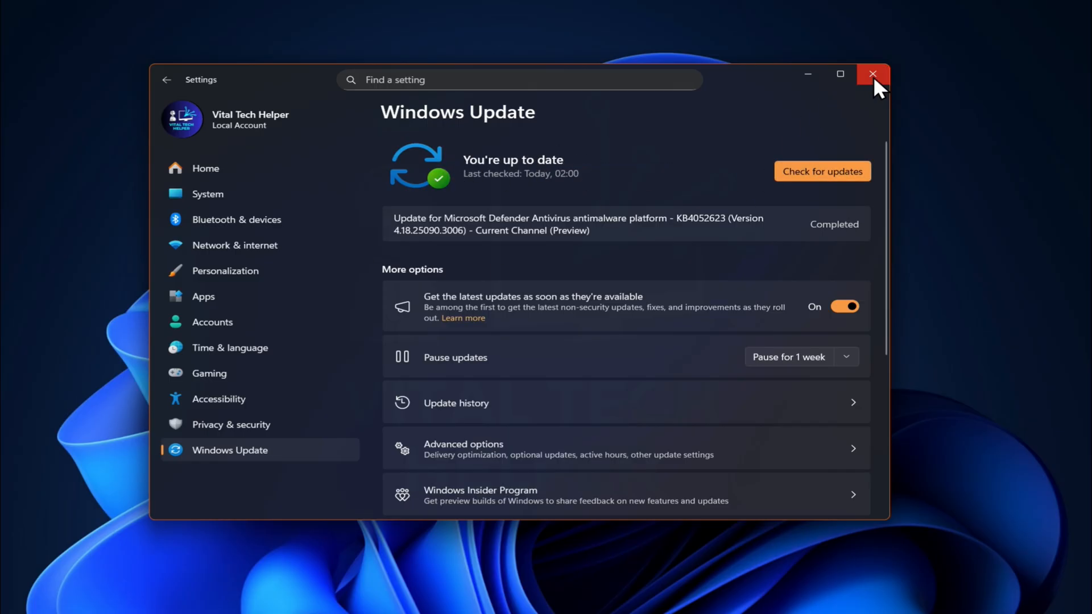
# Close Settings and run a Google search for 'pc health check', accepting the cookie prompt.
pyautogui.click(872, 75)
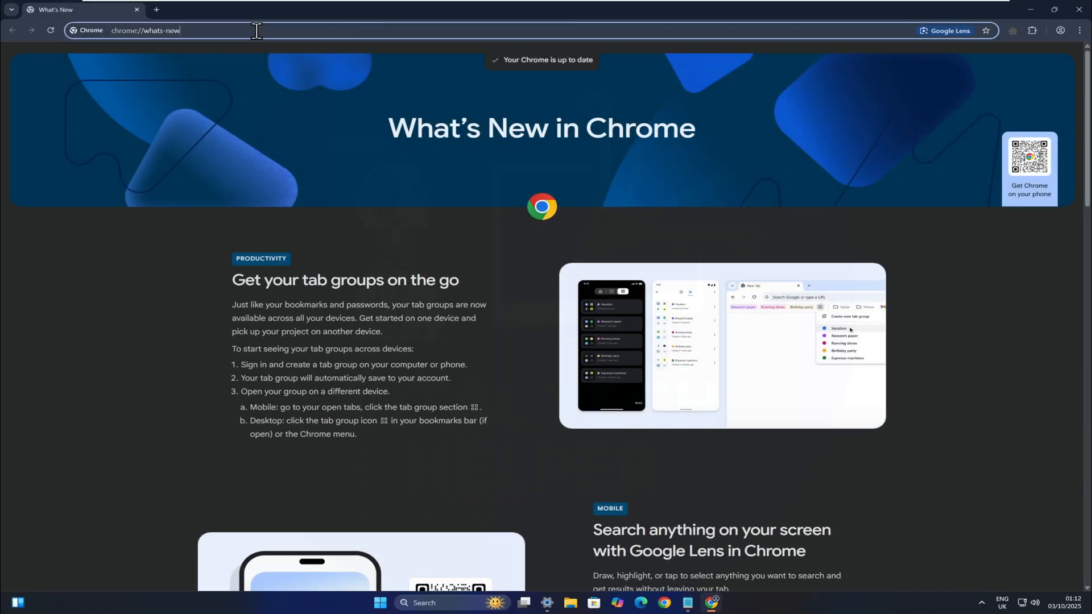
pyautogui.write('pc')
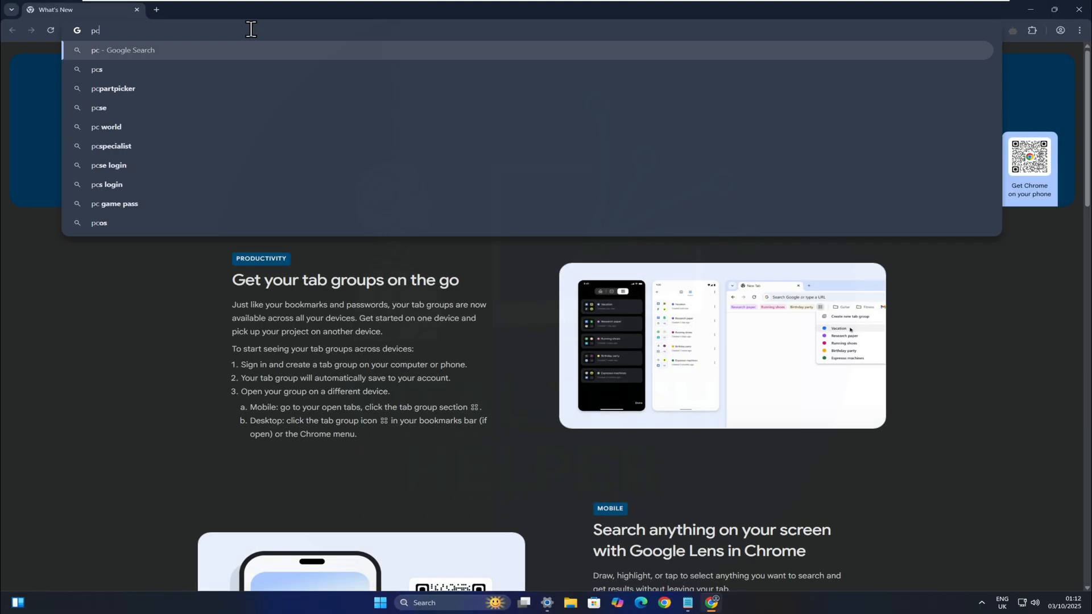
pyautogui.write('health check')
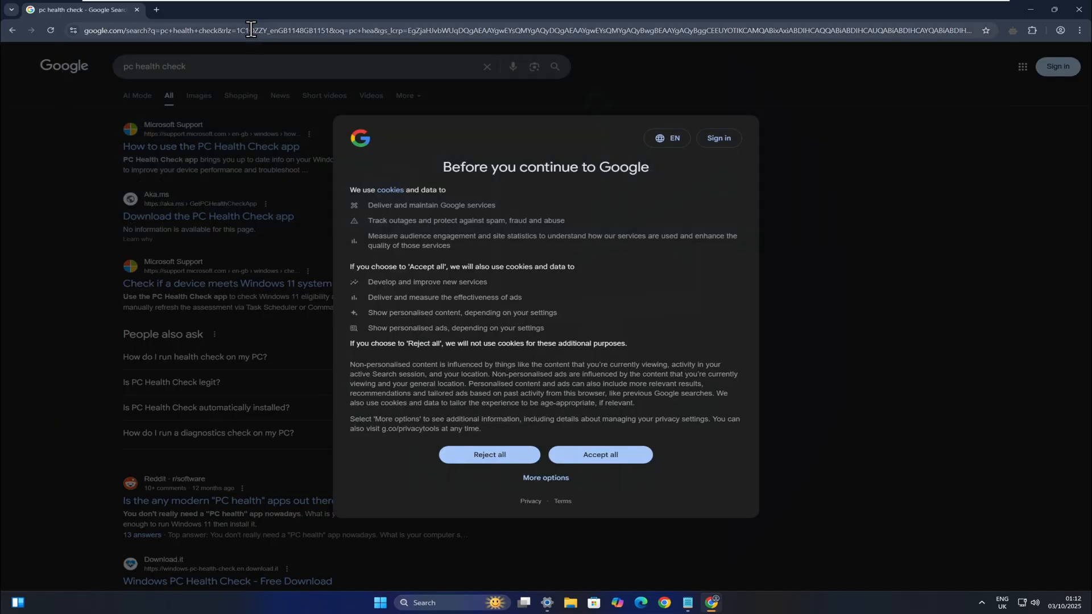
pyautogui.click(600, 455)
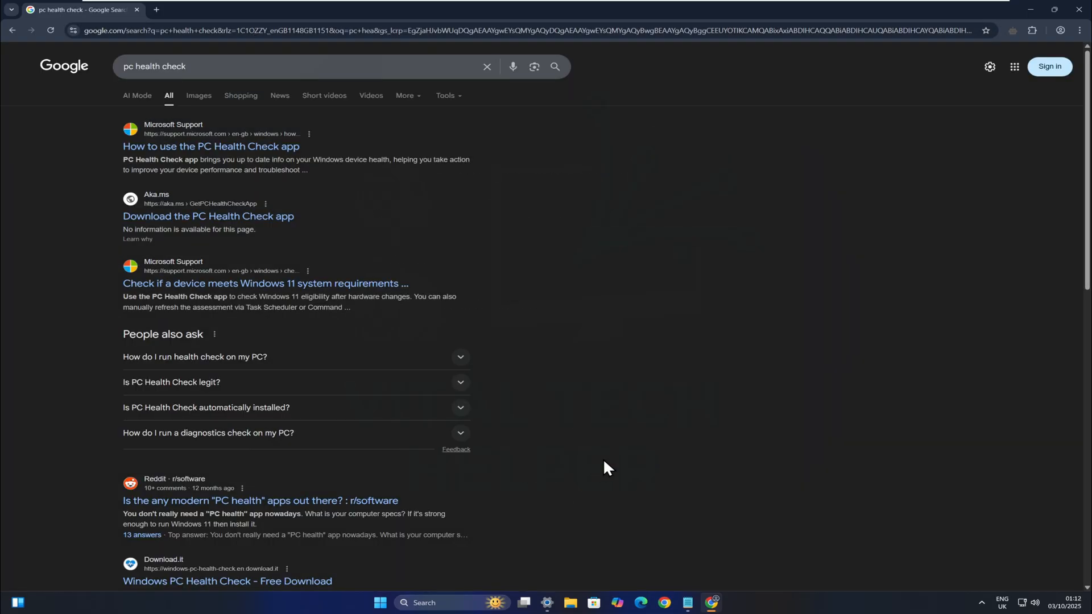
pyautogui.moveTo(223, 151)
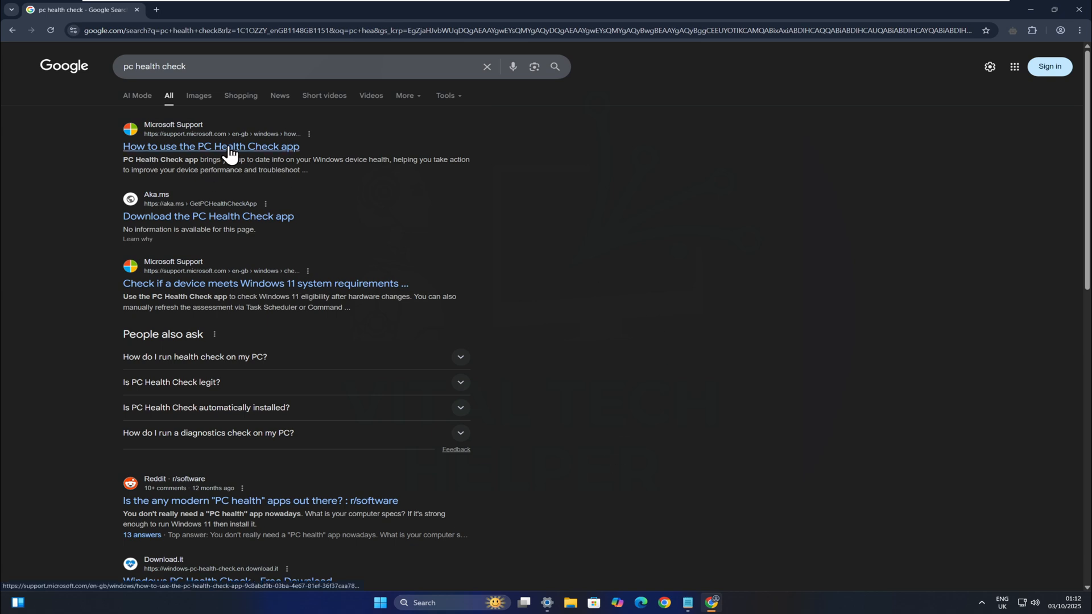
pyautogui.moveTo(234, 223)
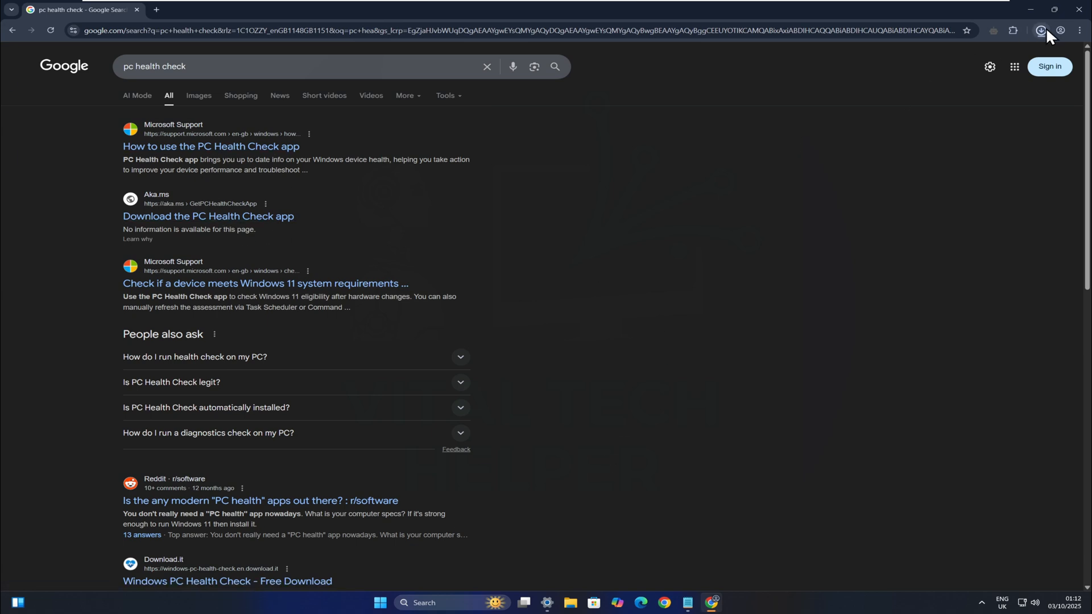
pyautogui.moveTo(1059, 46)
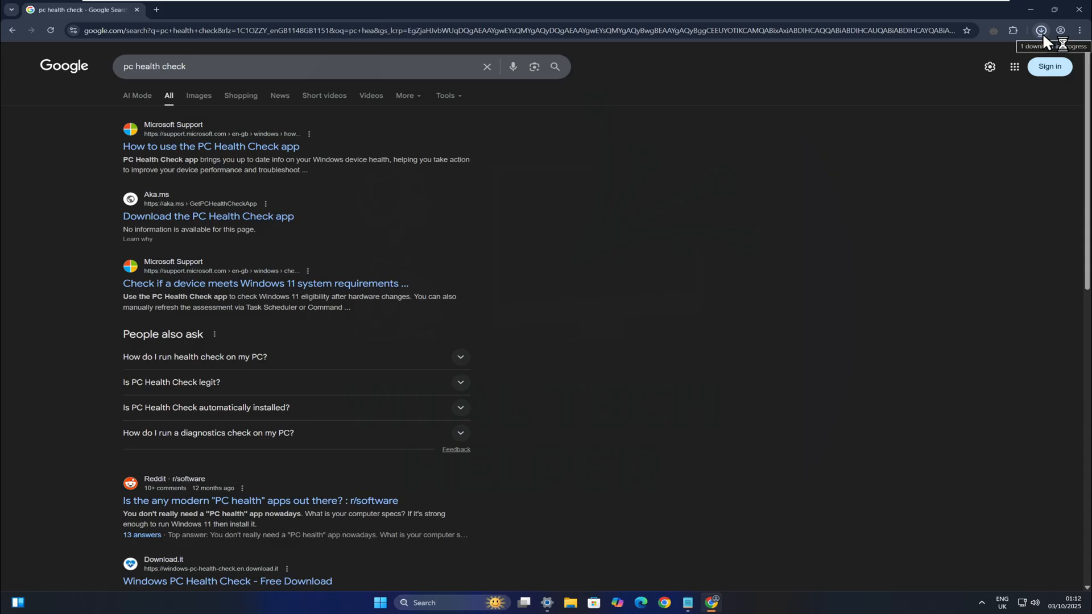
# Install PC Health Check from the downloaded setup, accepting the license and adding a desktop shortcut.
pyautogui.click(1041, 30)
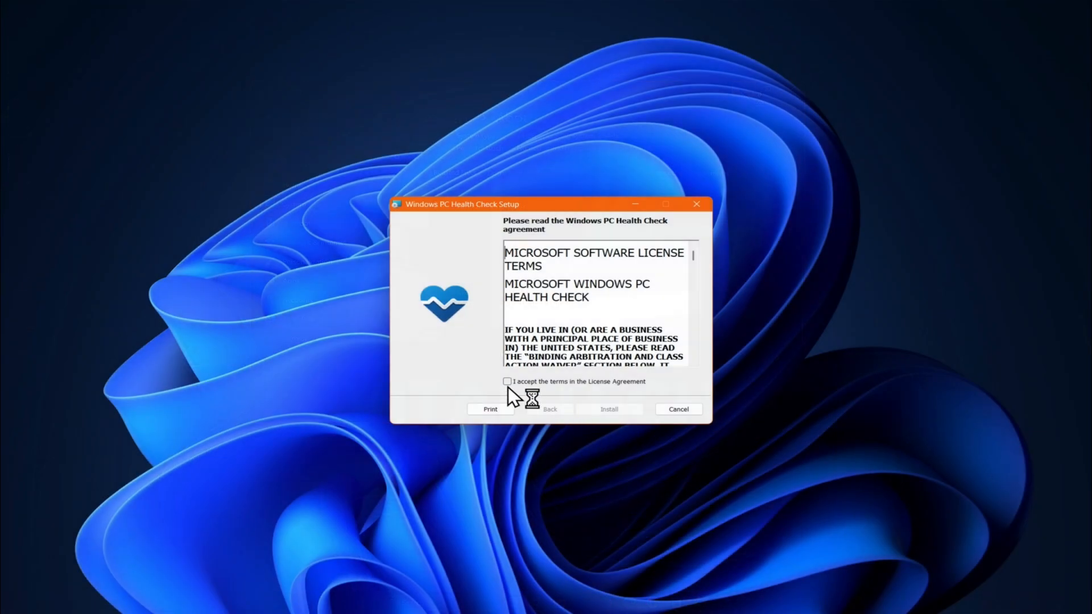
pyautogui.click(607, 408)
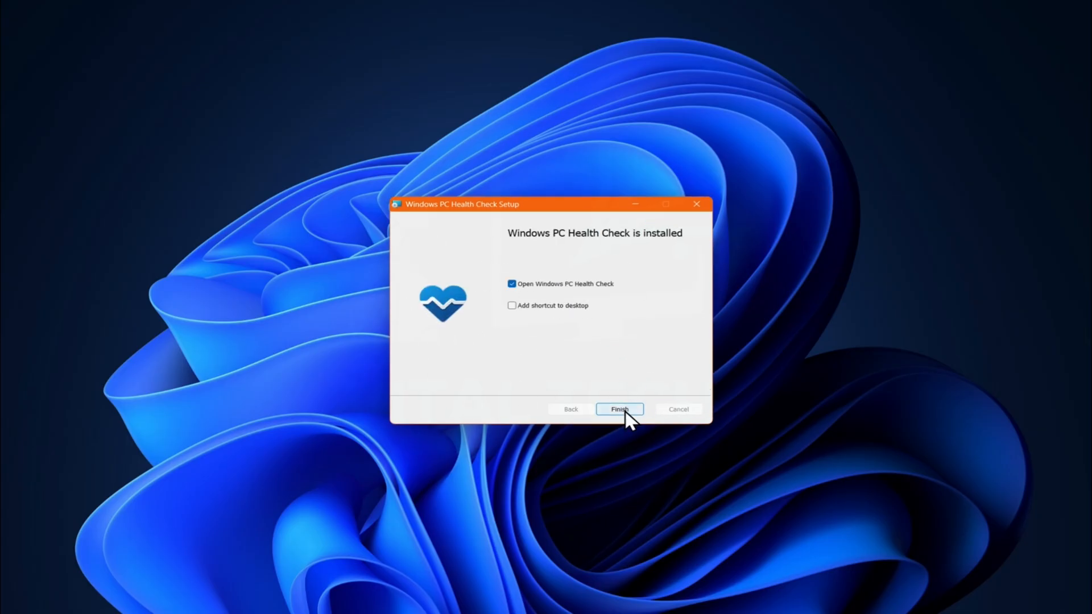
pyautogui.click(511, 305)
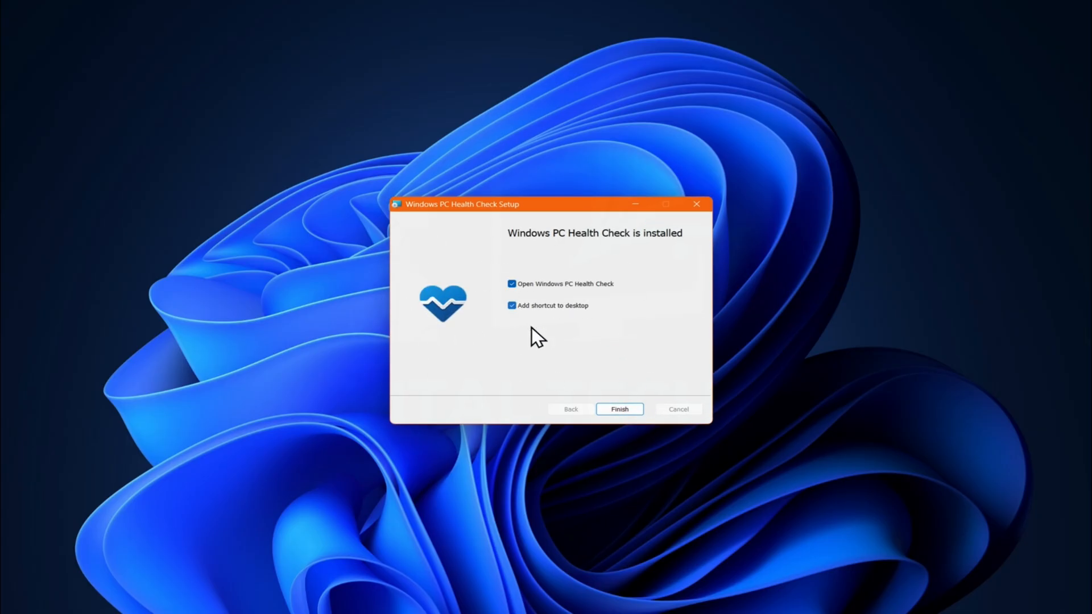
pyautogui.click(619, 408)
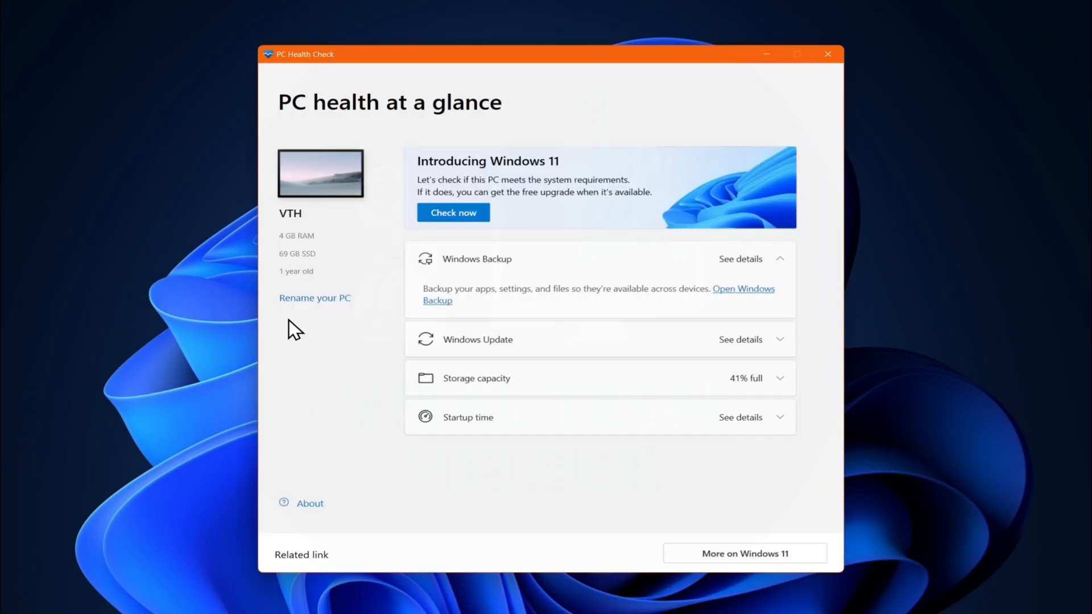
# Run the Windows 11 compatibility check, which fails on TPM 2.0, and dismiss the result.
pyautogui.click(452, 213)
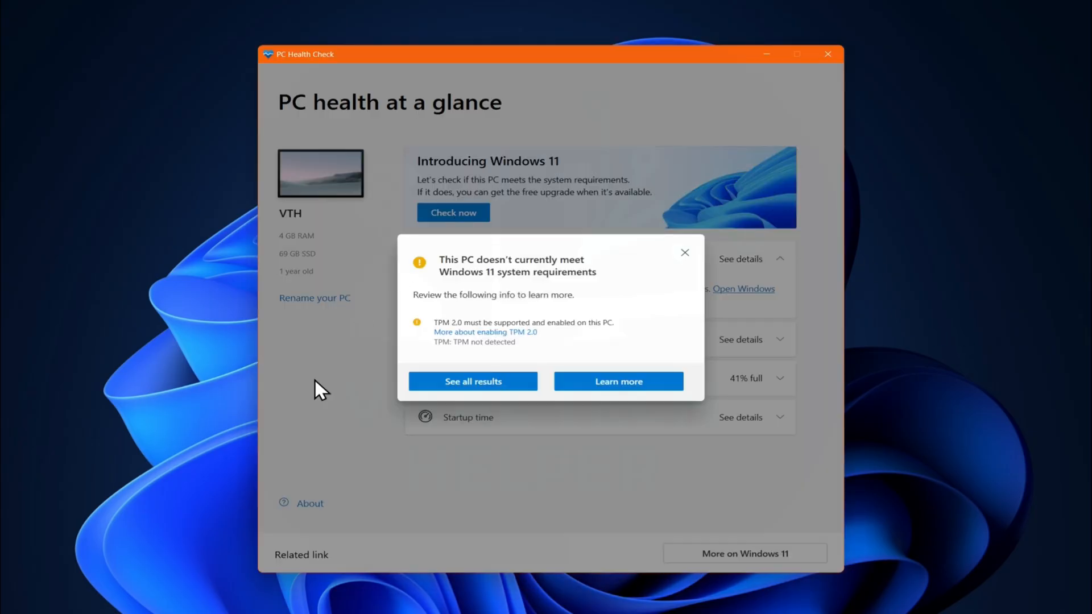
pyautogui.moveTo(531, 359)
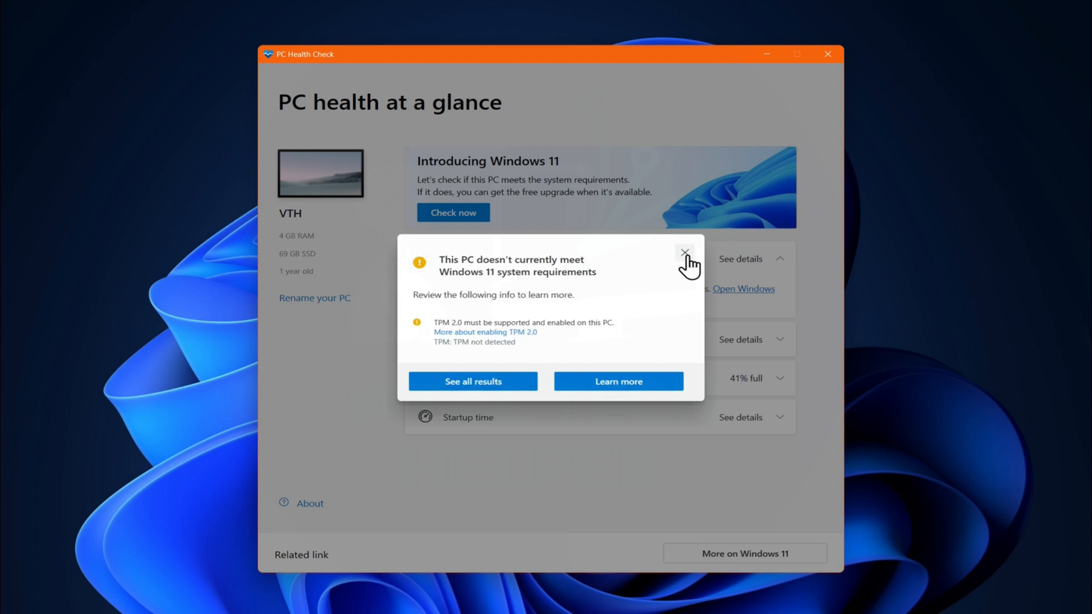
pyautogui.click(684, 253)
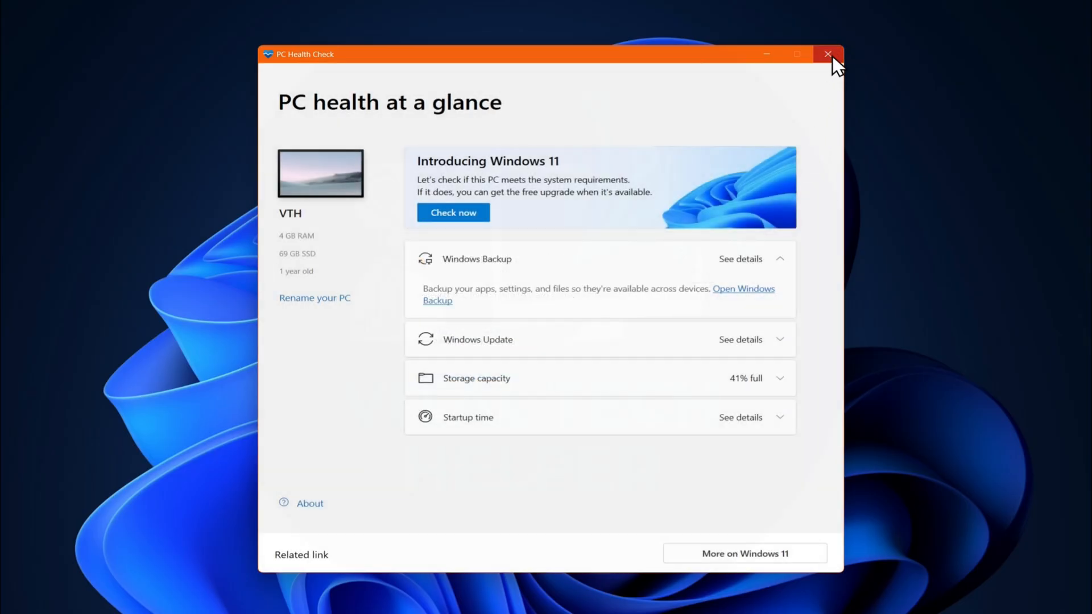
# Close PC Health Check and download the KB5054156 .msu package from Microsoft's catalog link.
pyautogui.click(828, 55)
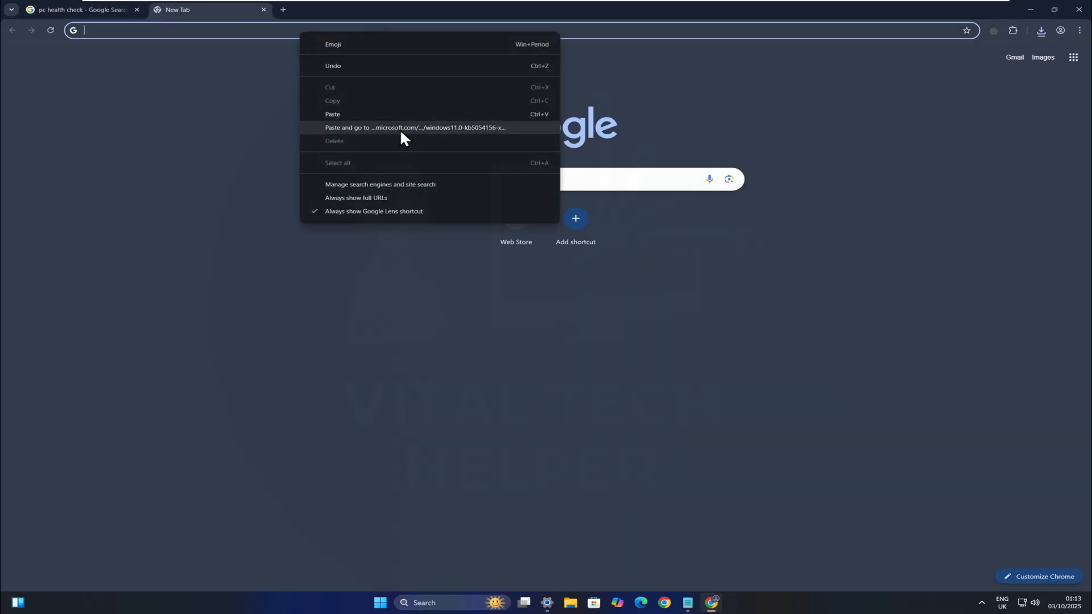
pyautogui.click(414, 127)
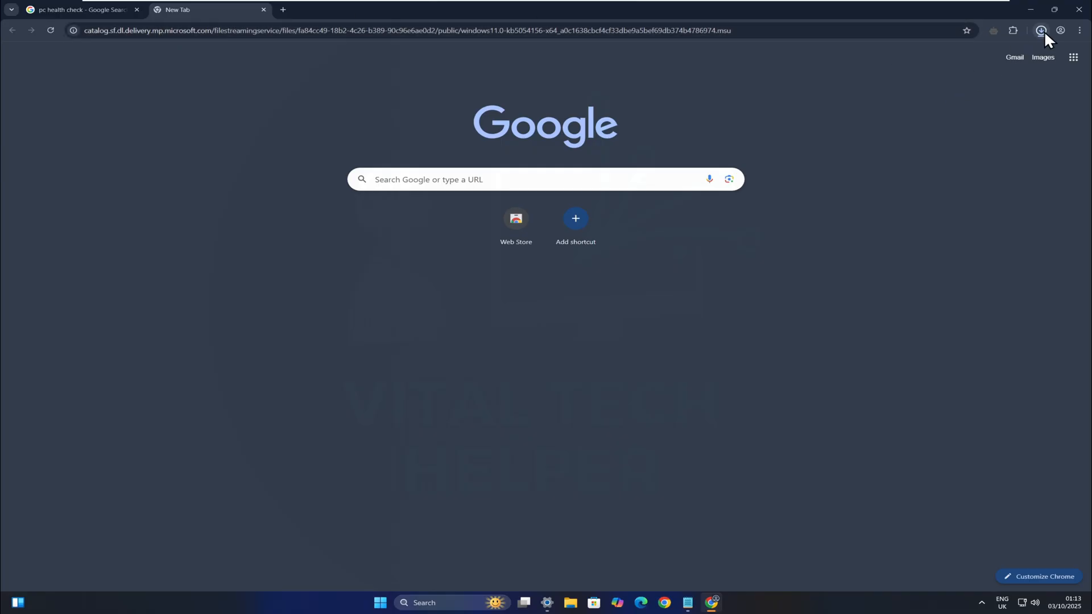
pyautogui.click(1041, 30)
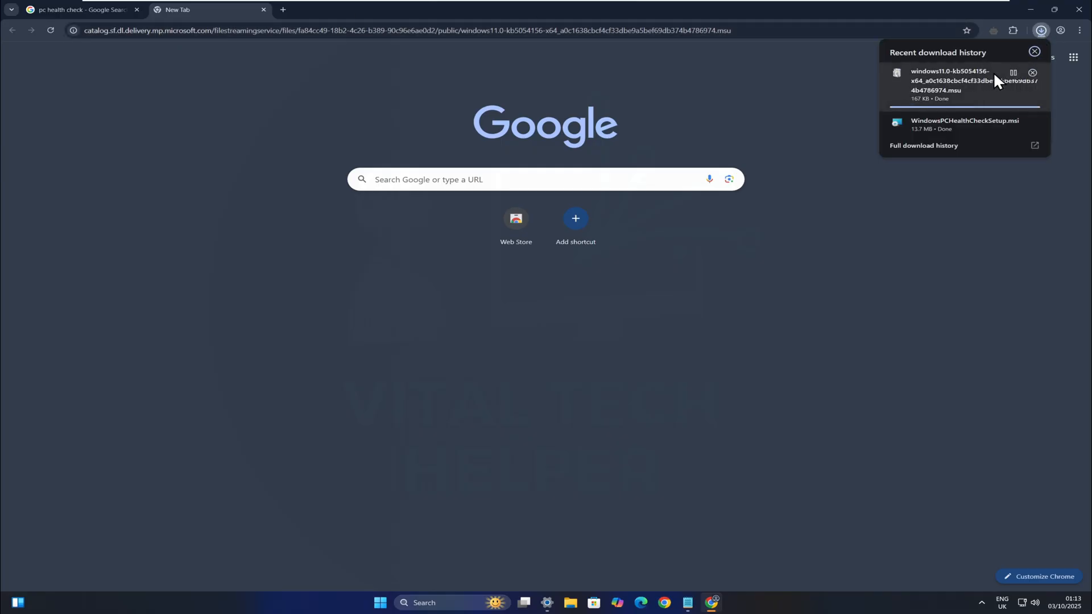
pyautogui.moveTo(791, 96)
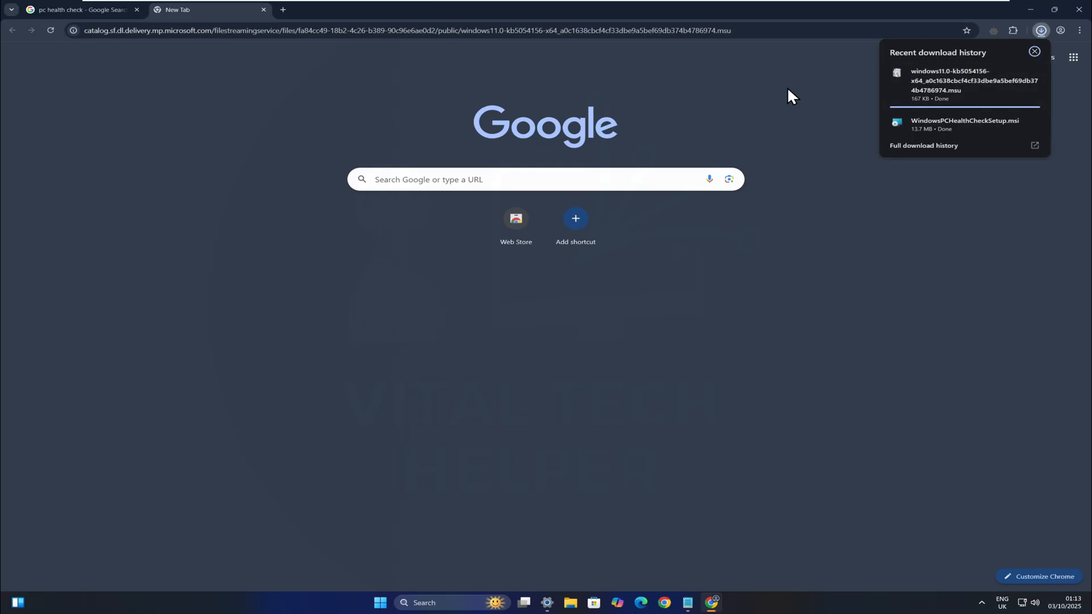
pyautogui.moveTo(714, 104)
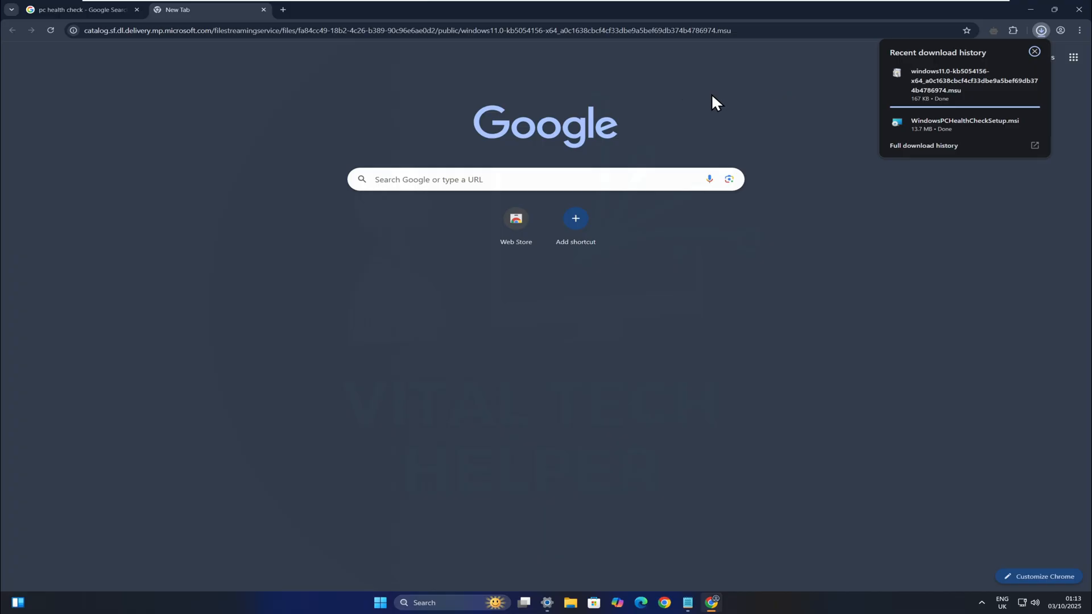
pyautogui.moveTo(786, 94)
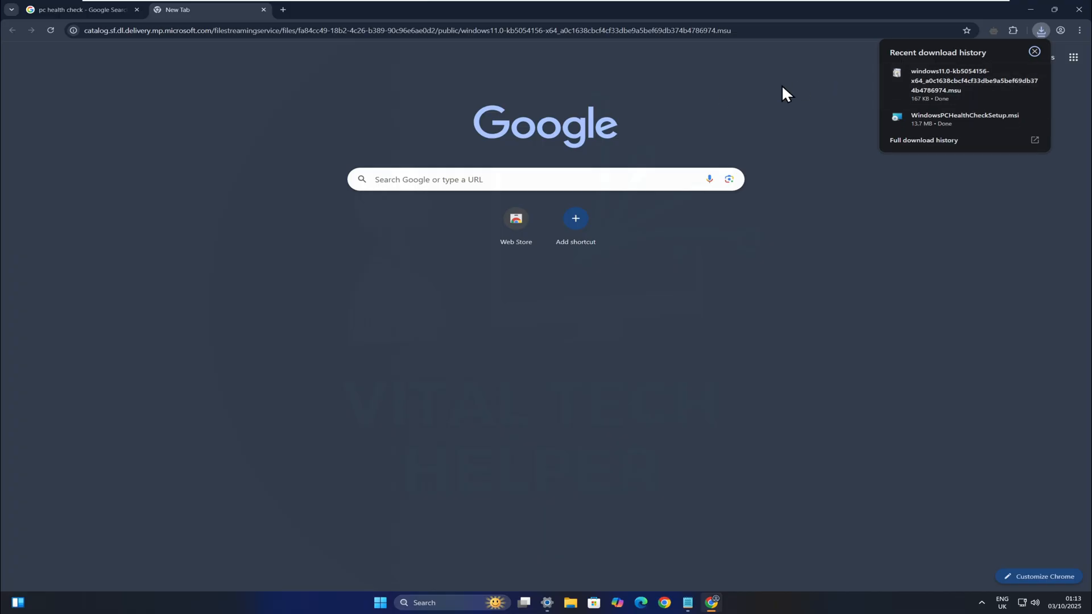
# Install the windows11.0-kb5054156 .msu from Downloads with the Windows Update Standalone Installer.
pyautogui.click(569, 603)
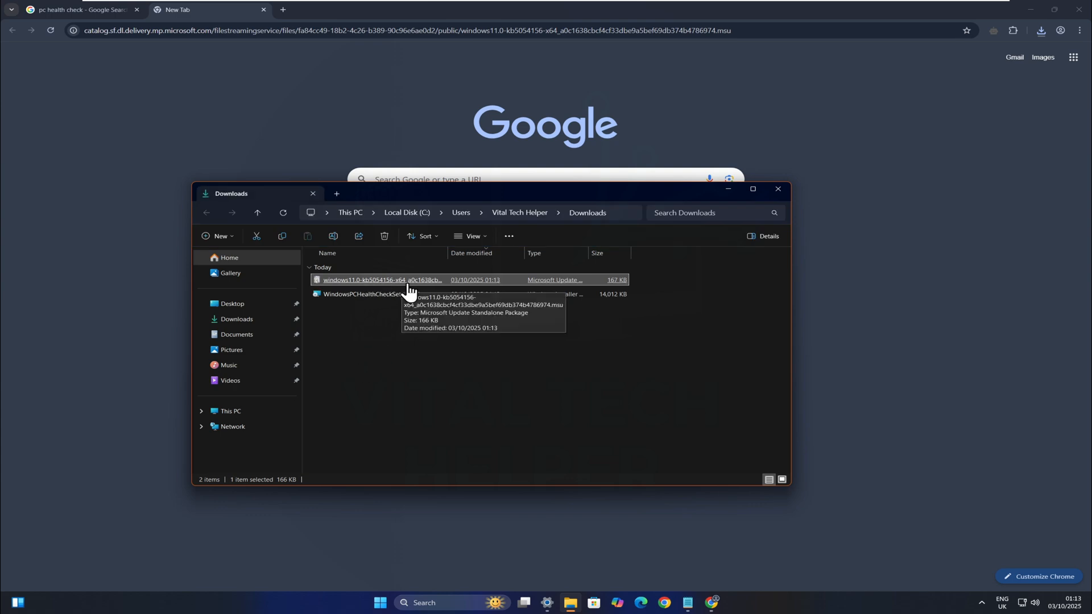
pyautogui.moveTo(395, 293)
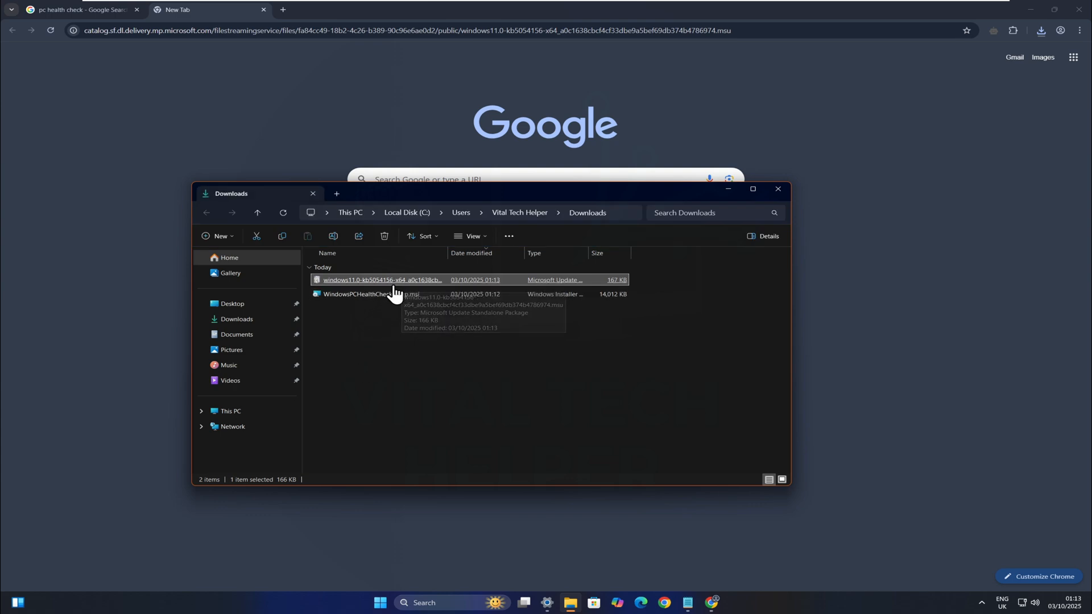
pyautogui.doubleClick(382, 279)
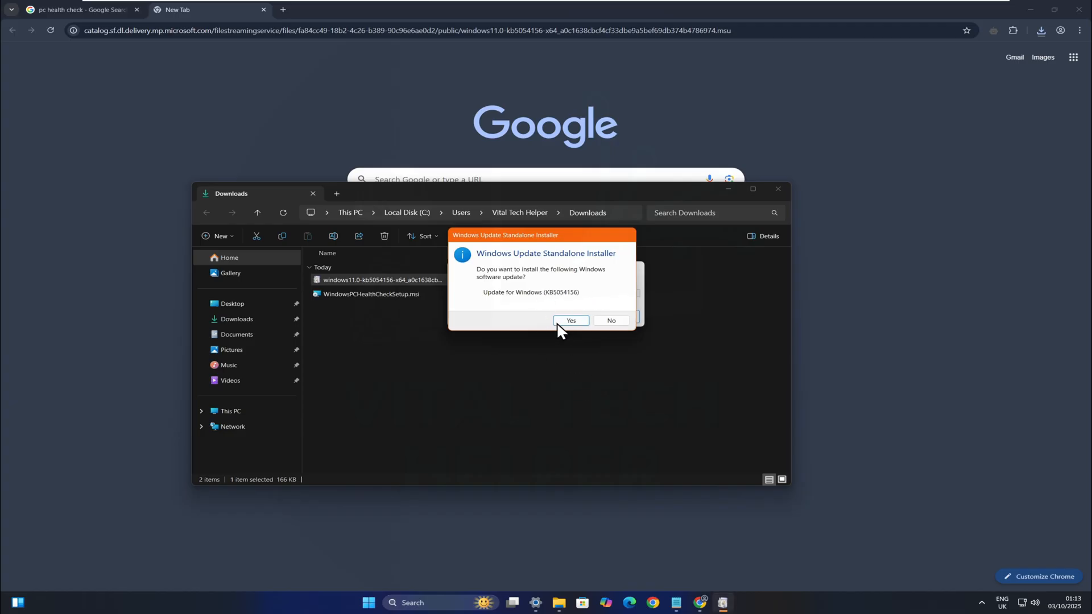
pyautogui.click(570, 320)
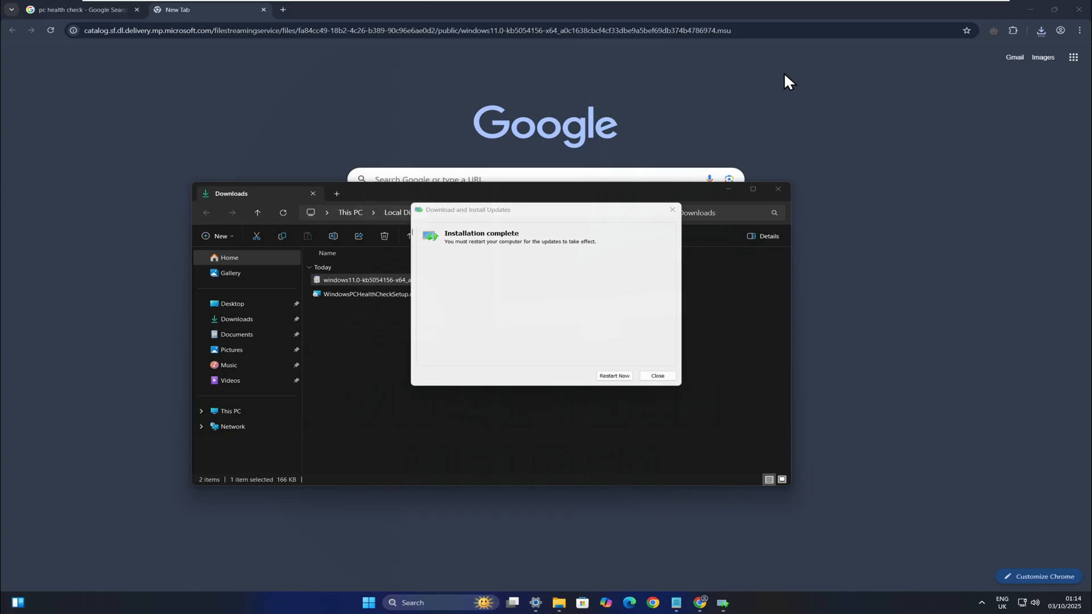
pyautogui.moveTo(613, 377)
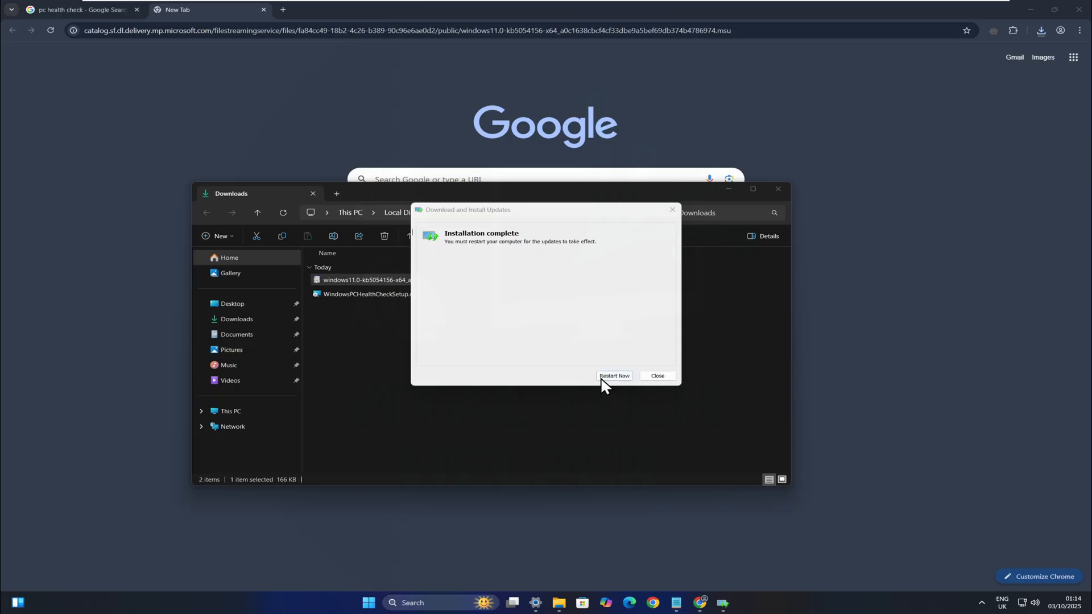
# Restart the PC to apply the update and return to the desktop.
pyautogui.click(613, 376)
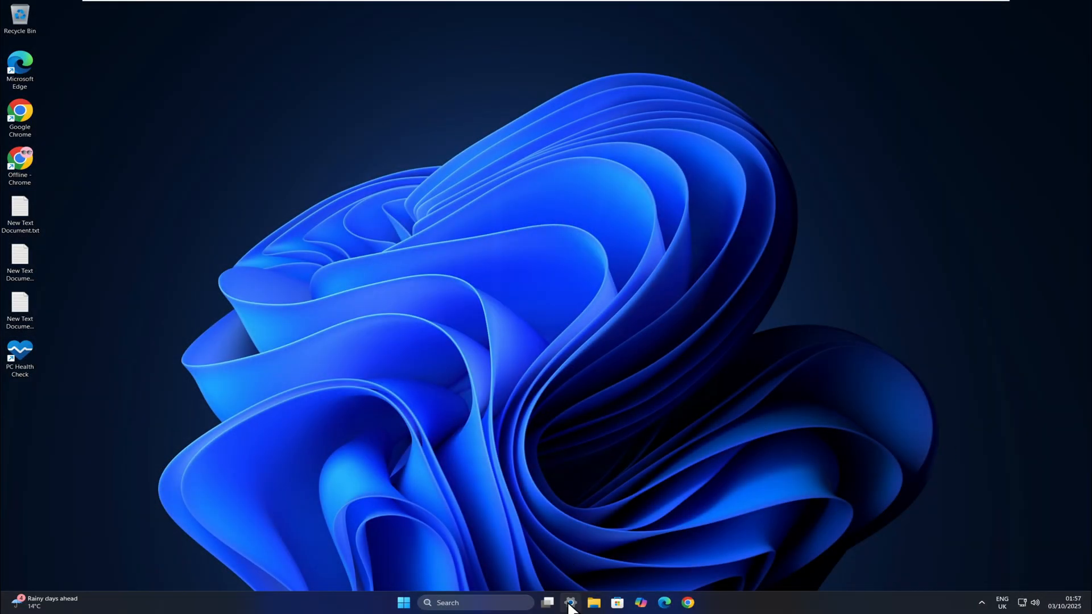
# Confirm in System > About that Windows 11 Pro is now version 25H2, build 26200.6725.
pyautogui.click(570, 603)
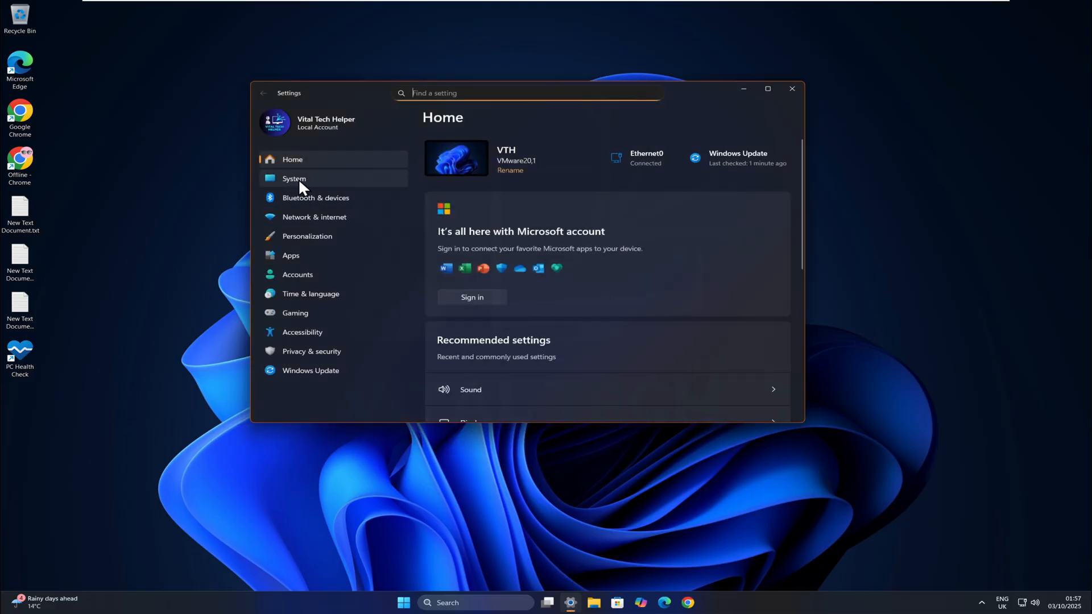
pyautogui.click(293, 179)
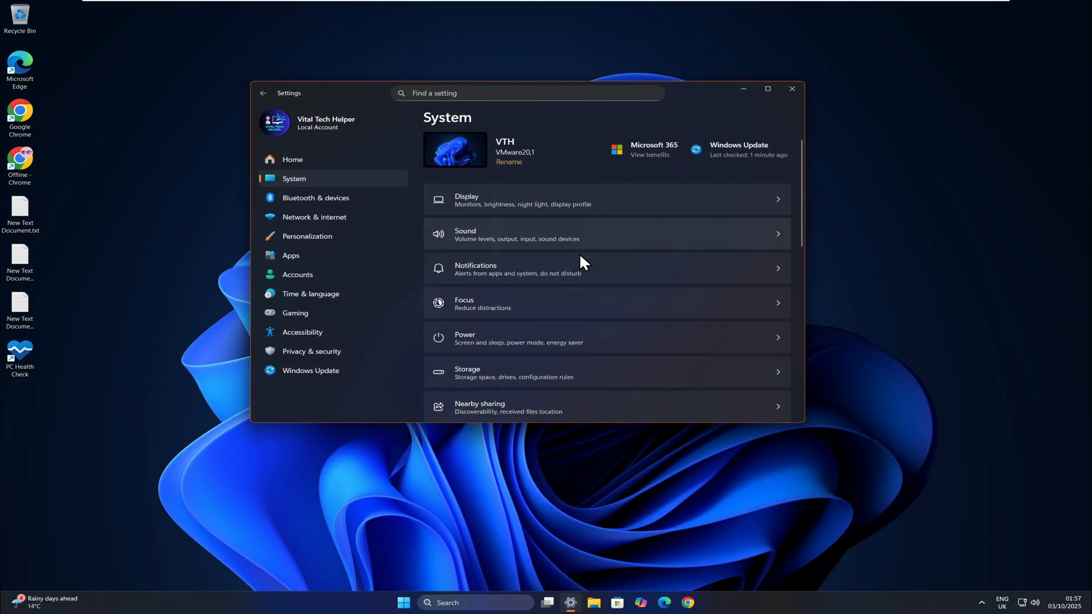
pyautogui.scroll(-3)
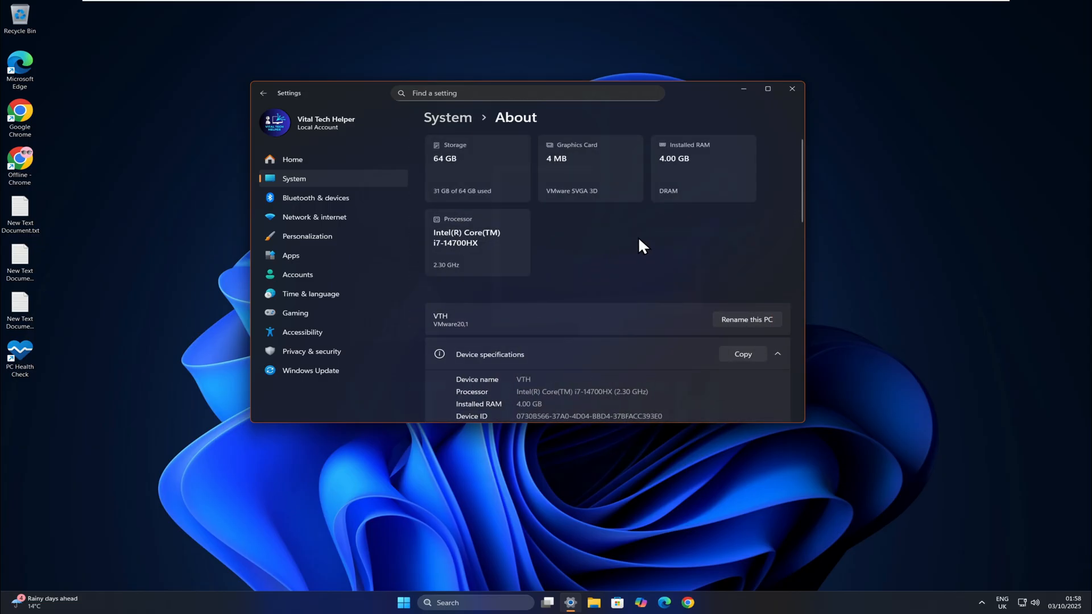
pyautogui.scroll(-3)
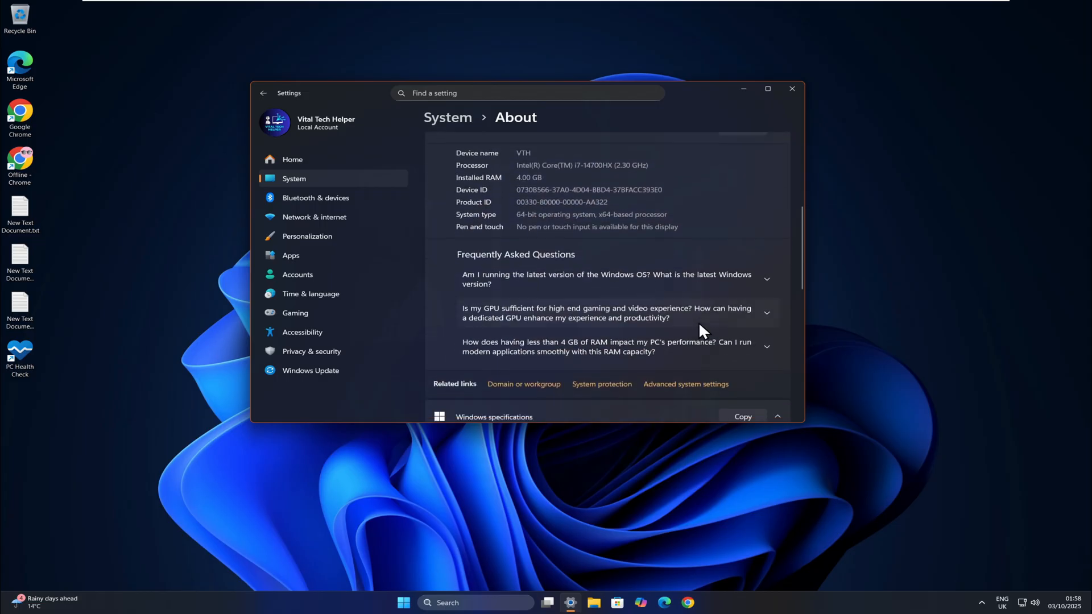
pyautogui.scroll(-3)
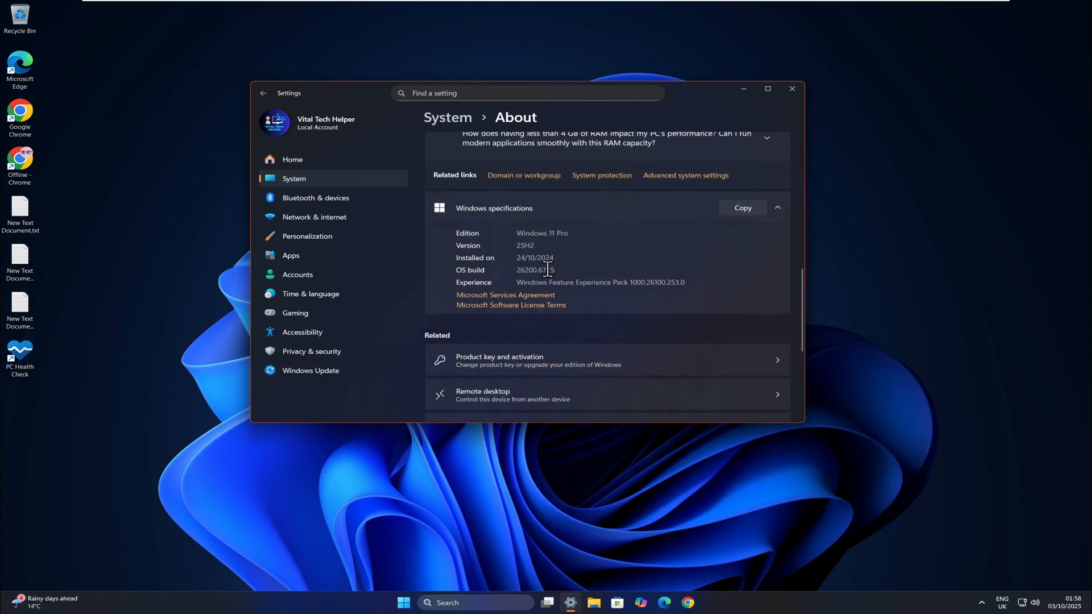
pyautogui.doubleClick(526, 246)
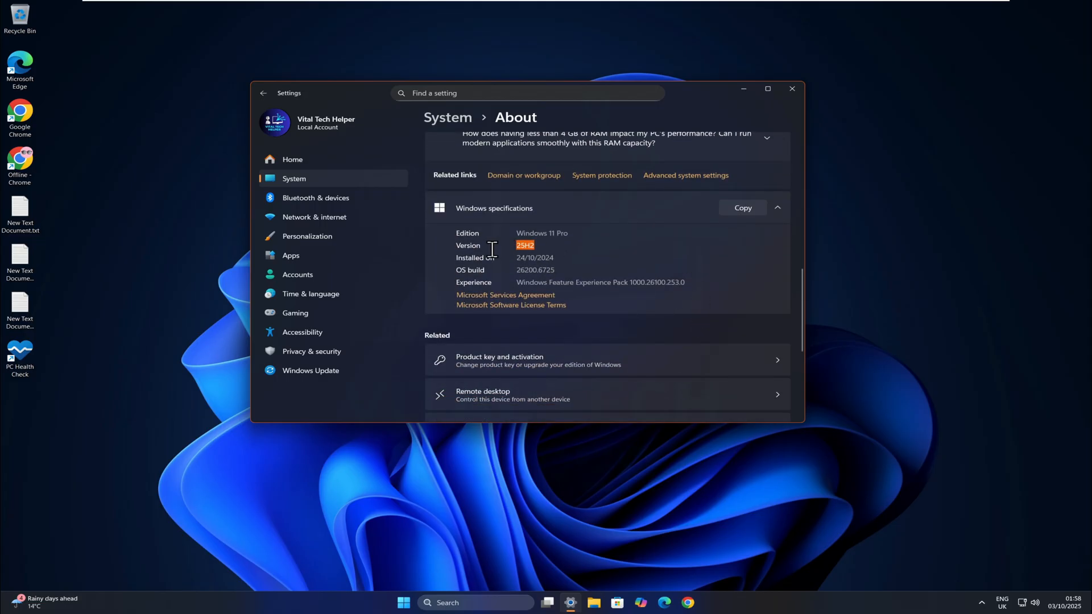
pyautogui.moveTo(637, 249)
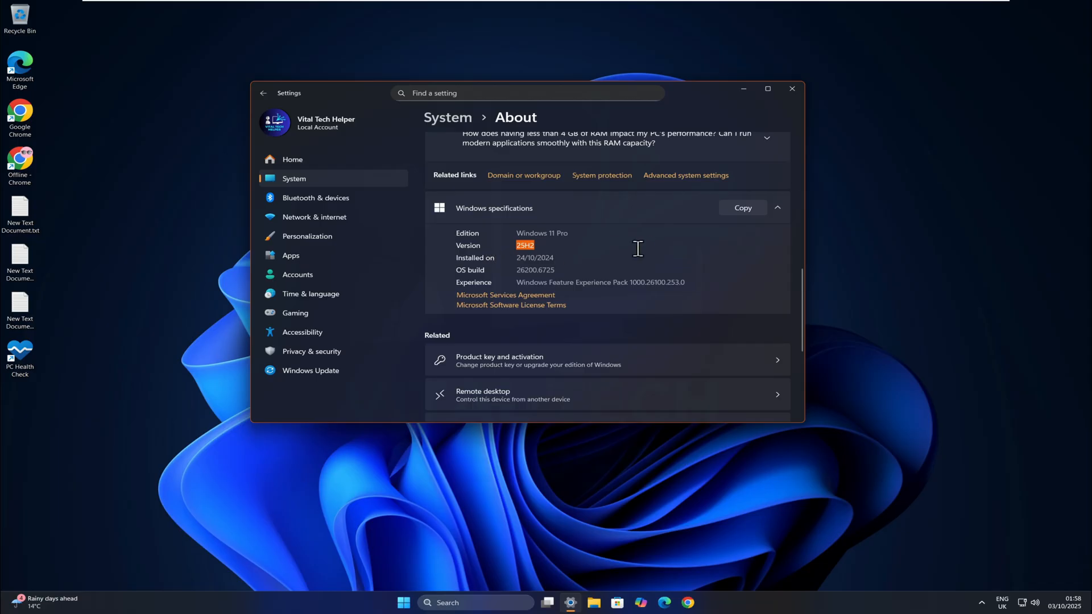
pyautogui.moveTo(635, 256)
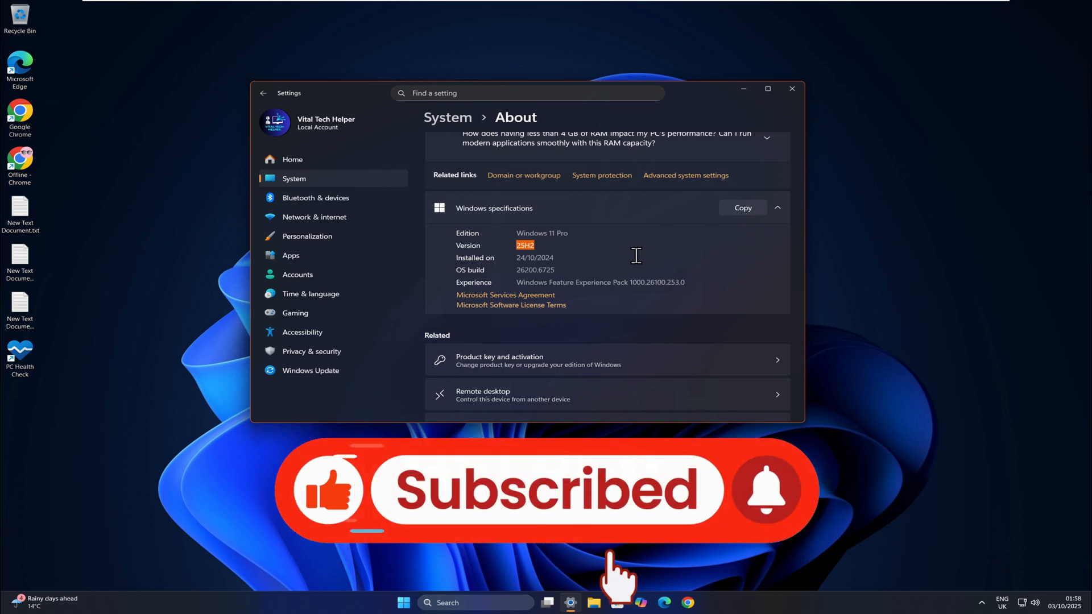
pyautogui.scroll(3)
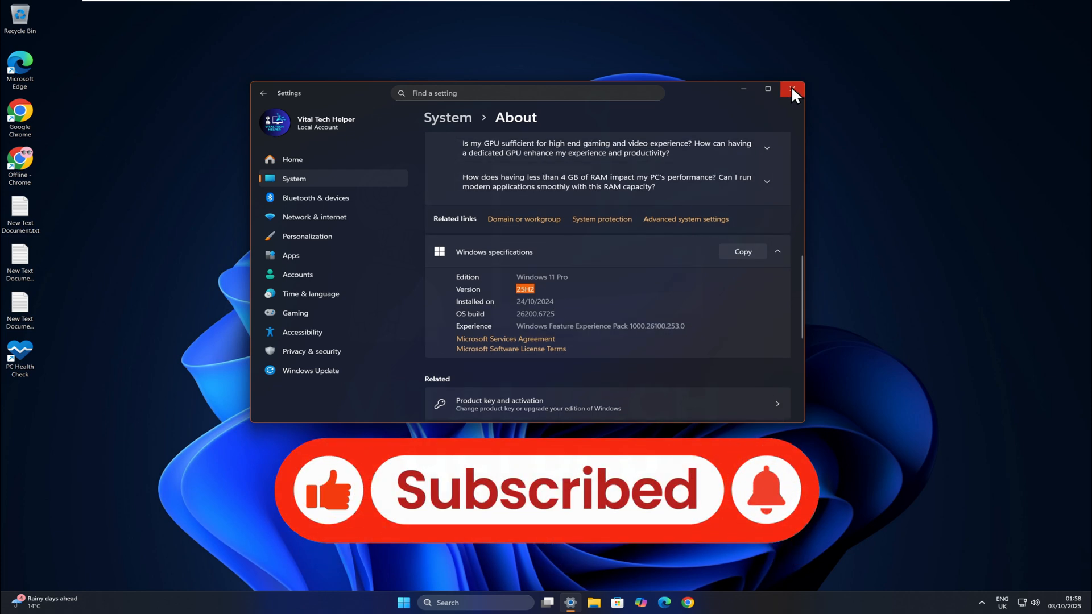